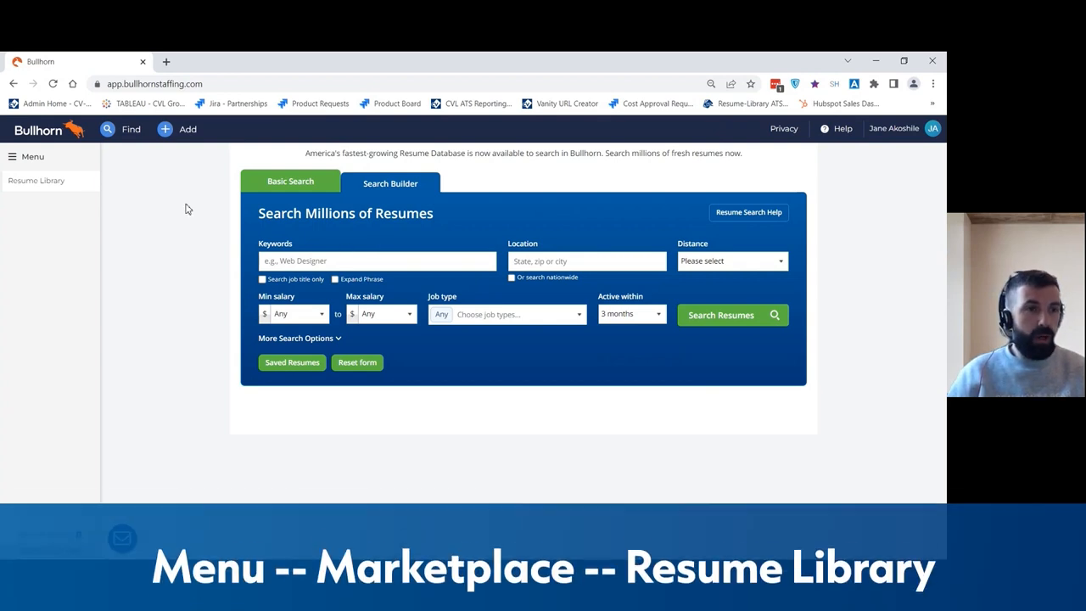
- Reach the Resume Library Basic Search form via the main menu's Marketplace
left_click(26, 156)
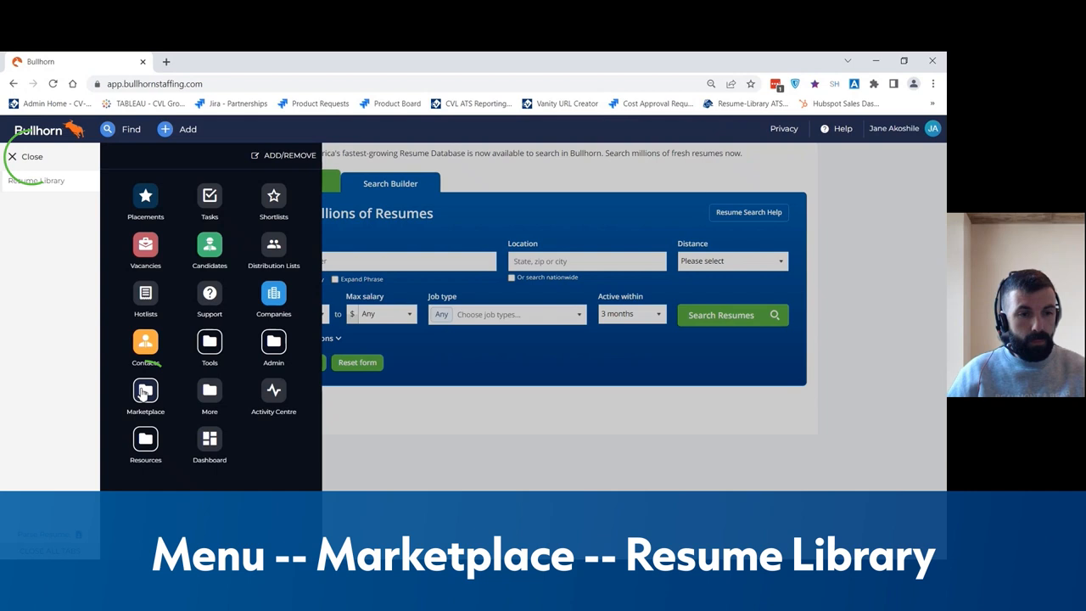
left_click(145, 391)
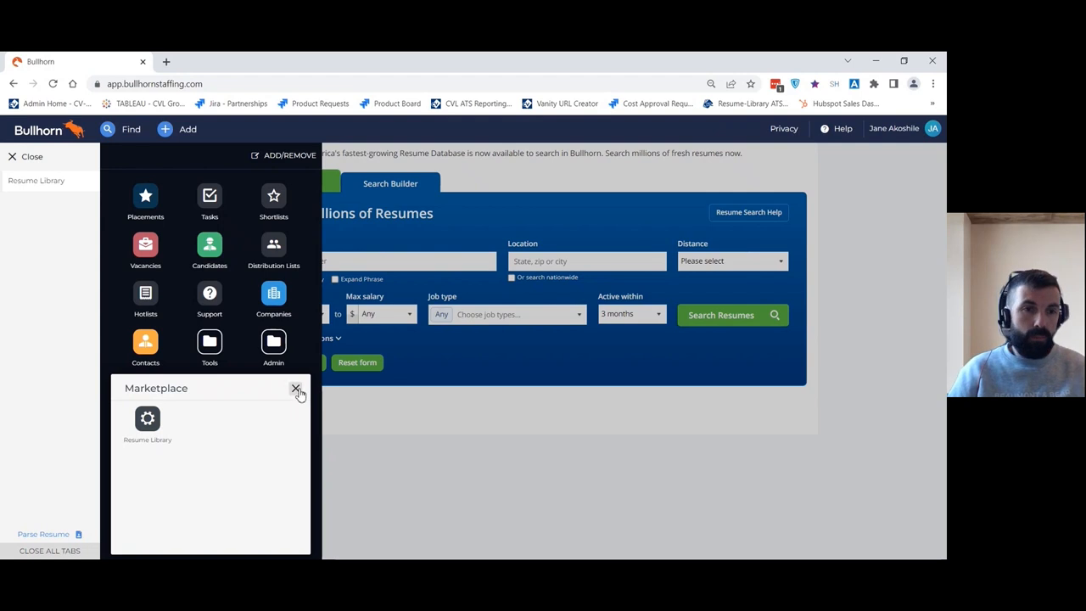
left_click(296, 389)
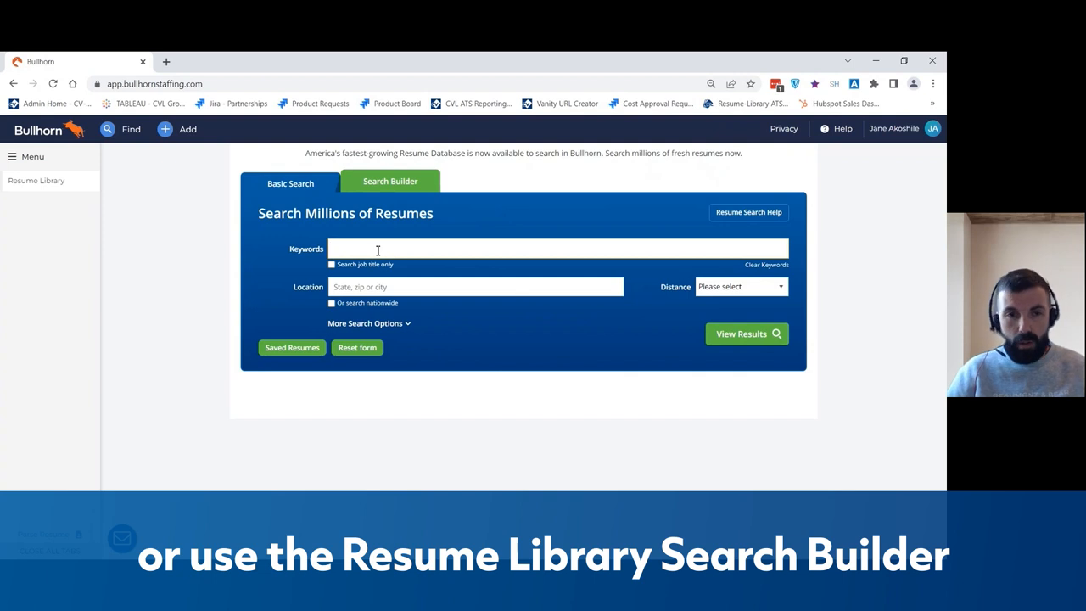
- Add Sales Executive and all related sales job titles as search keywords
type("Sales")
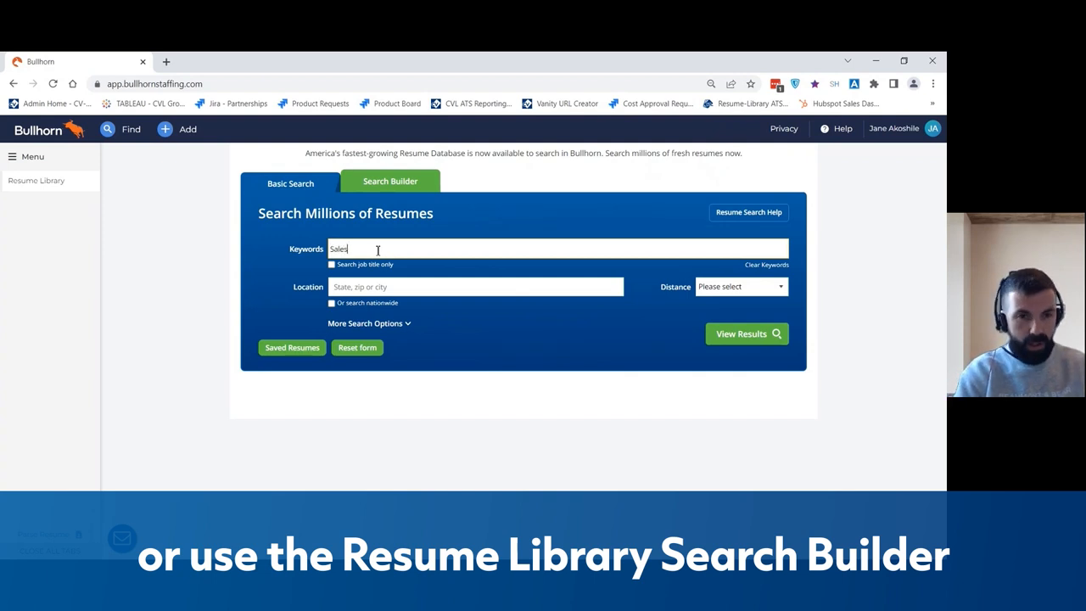
type("Ex")
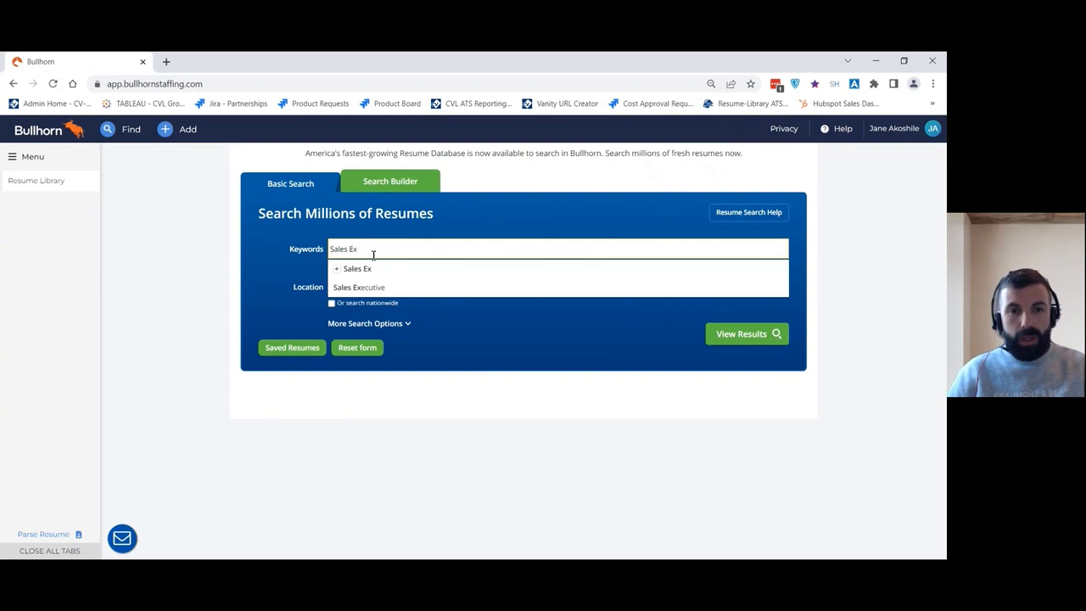
left_click(358, 287)
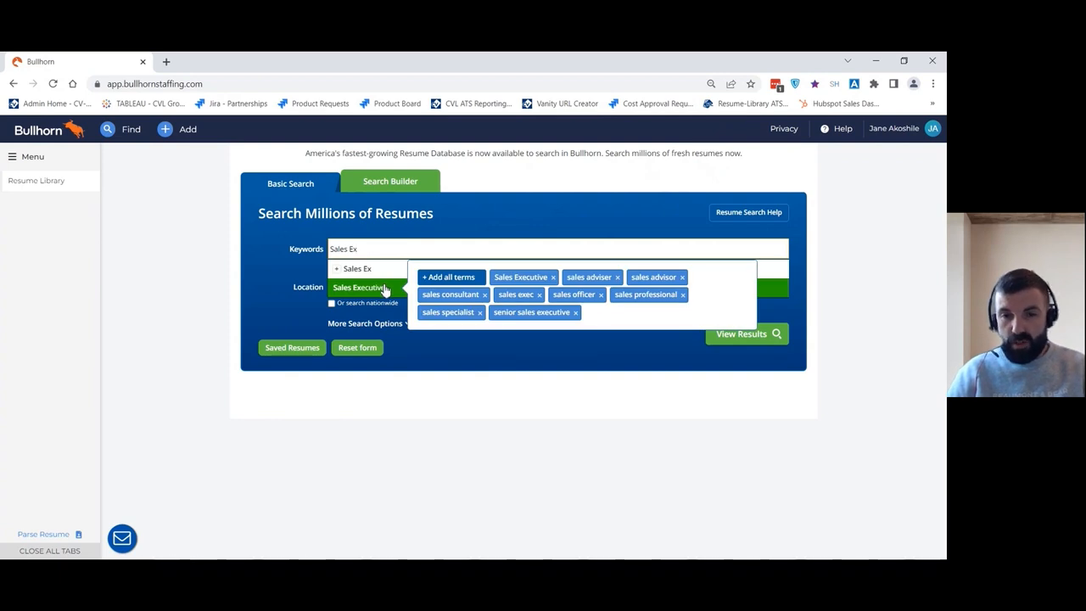
left_click(449, 277)
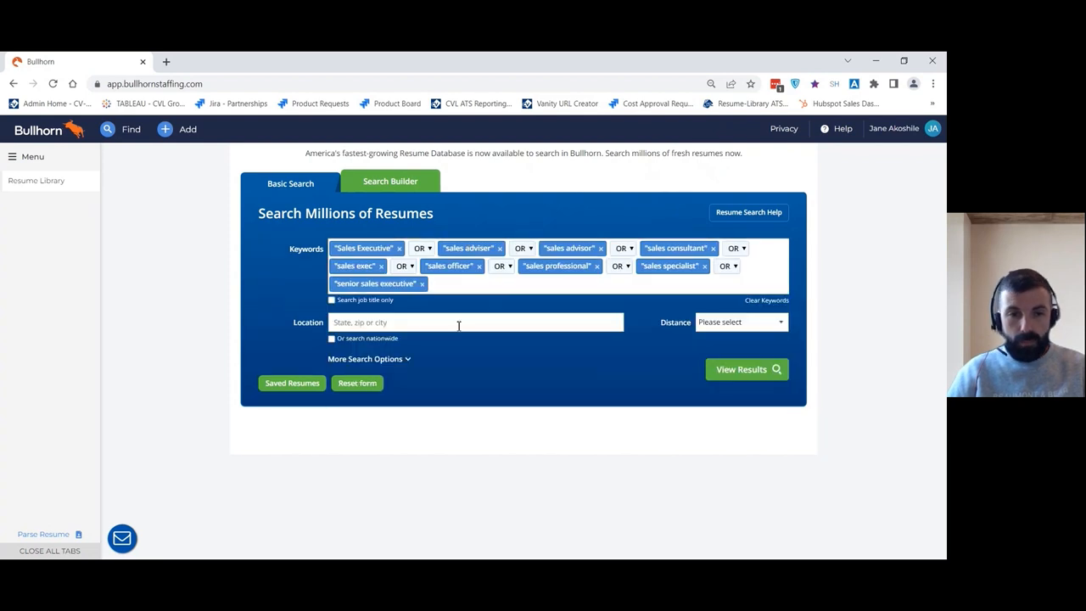
- Enter 'Boston, MA' as the search location
type("Bos")
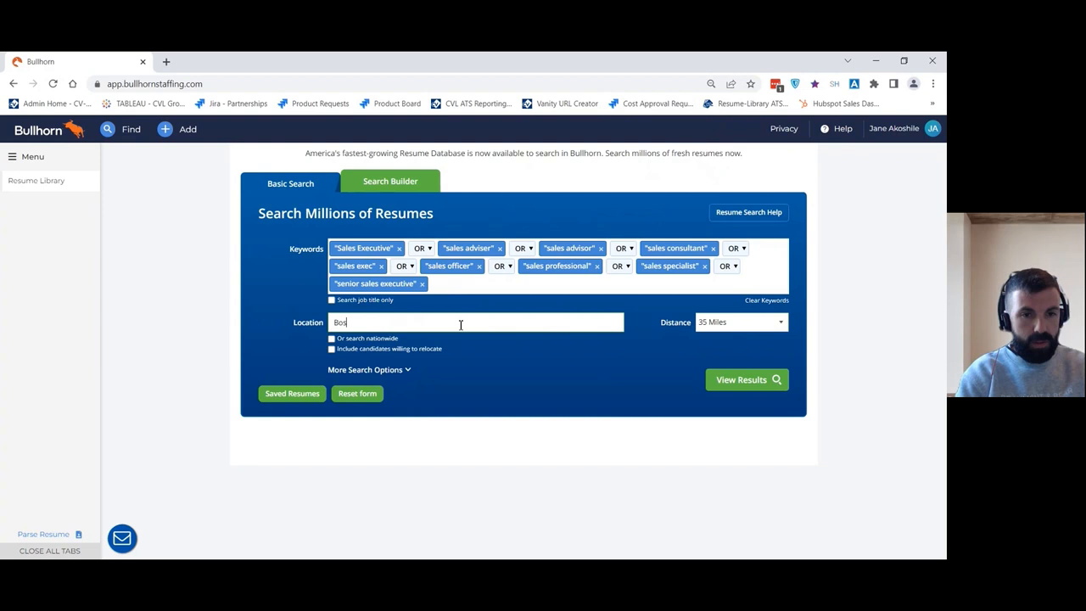
type("ton")
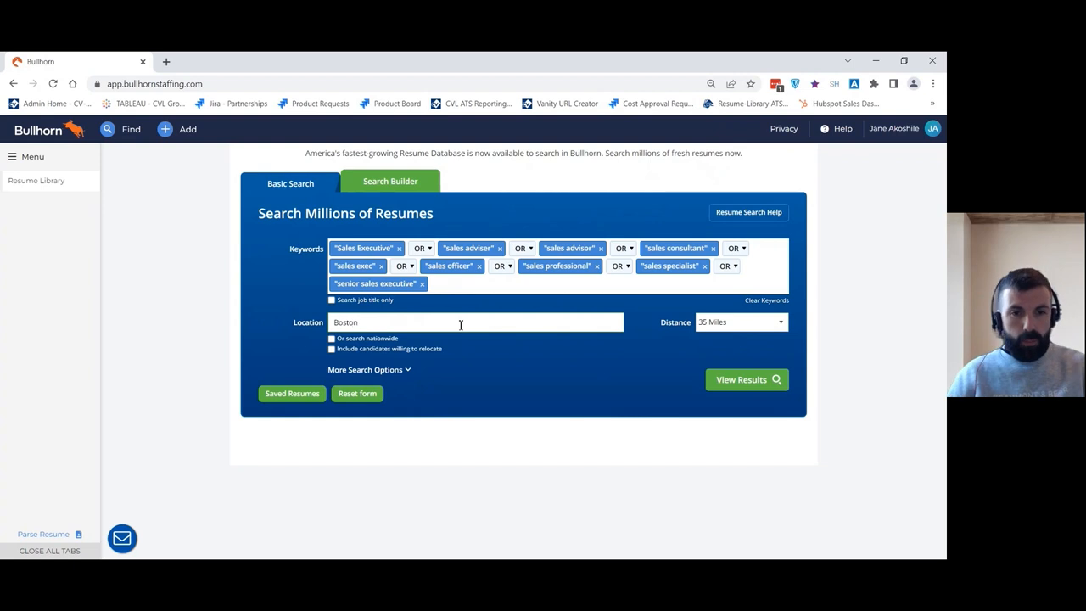
type(", MA")
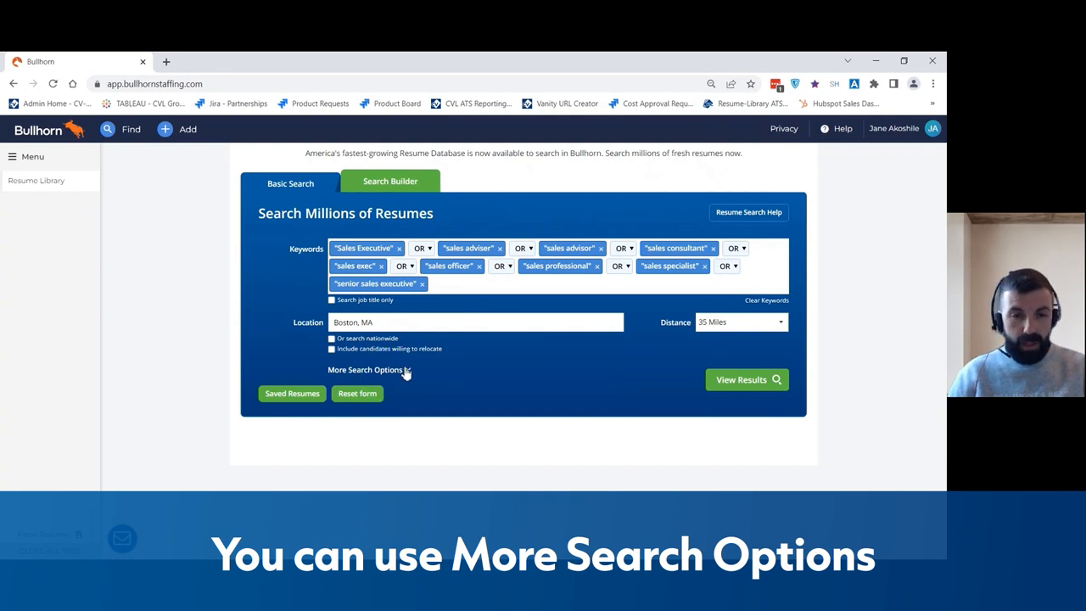
- Review the extra filters, then run the search to show 310 matched resumes
left_click(364, 368)
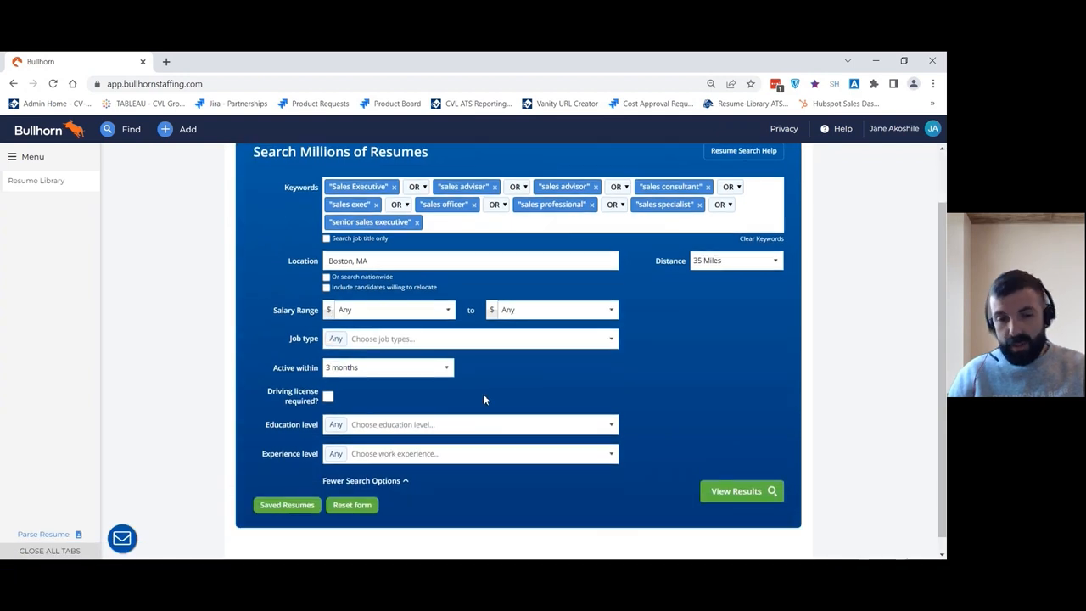
mouse_move(503, 358)
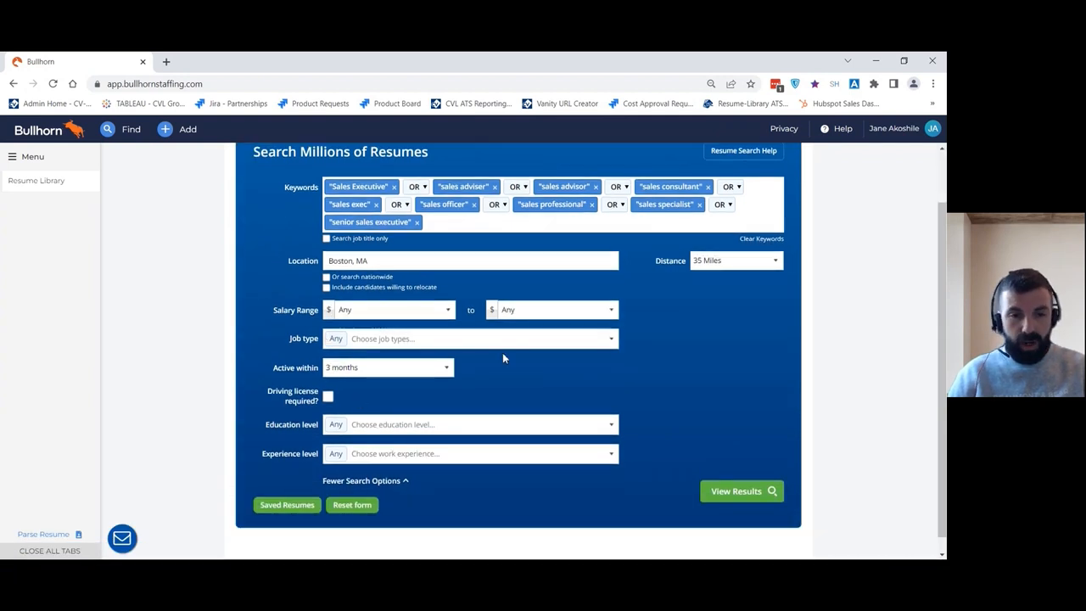
mouse_move(376, 376)
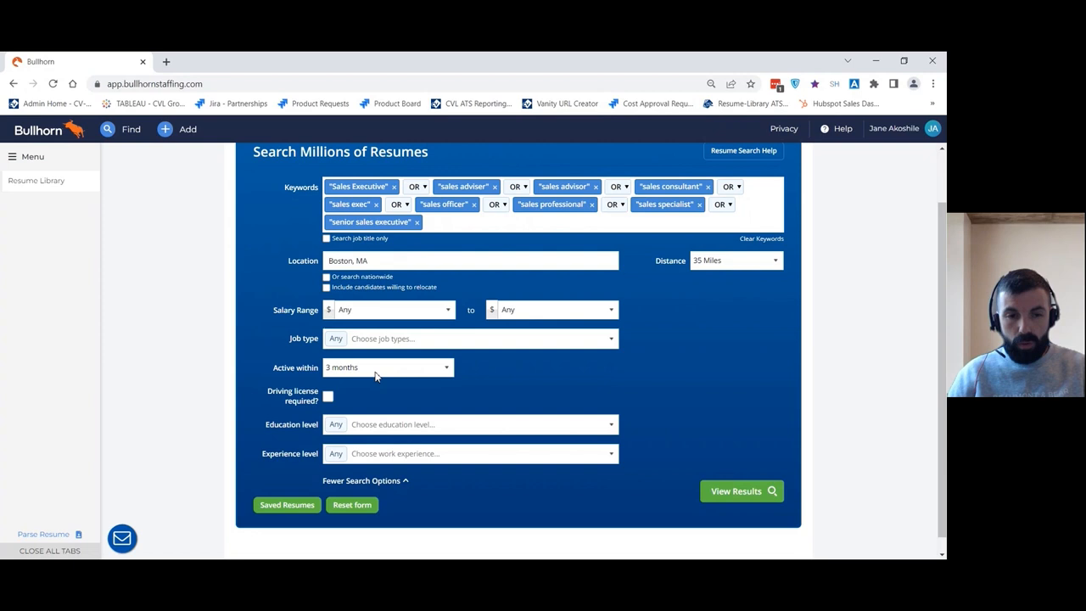
mouse_move(379, 486)
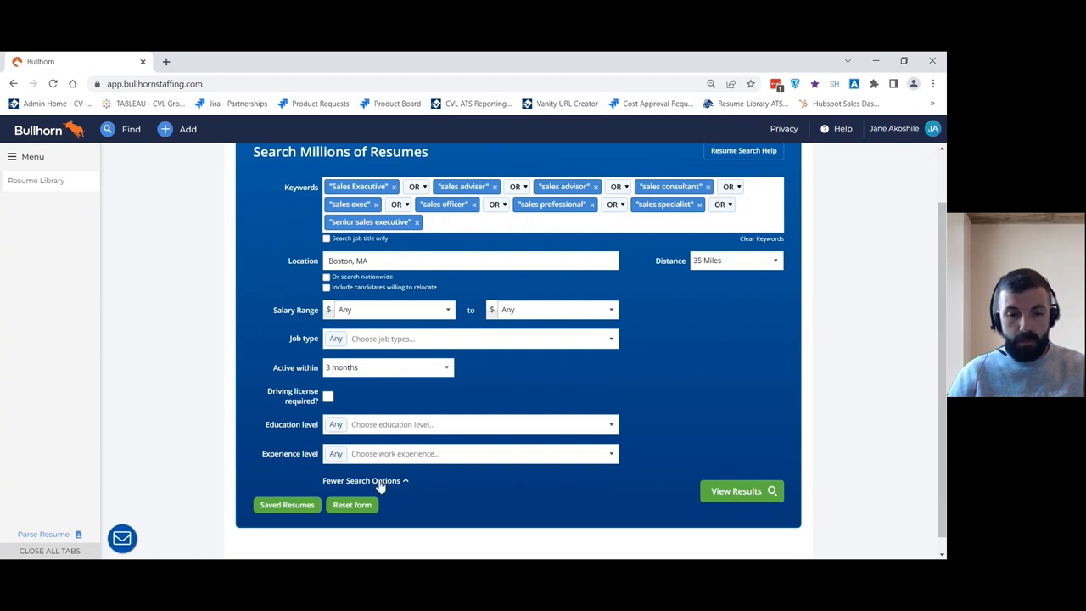
left_click(361, 480)
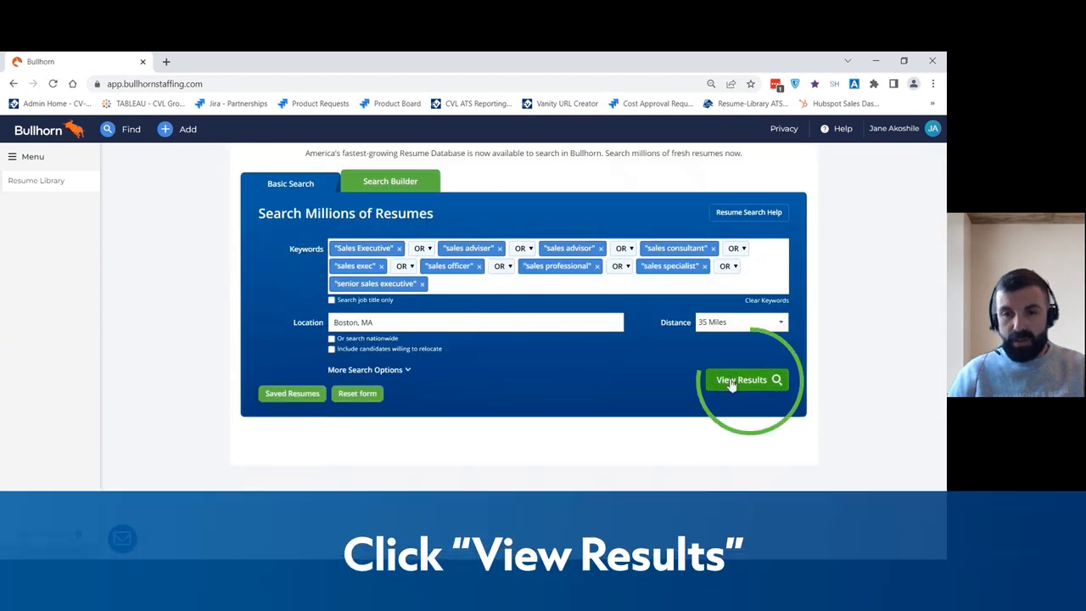
left_click(746, 379)
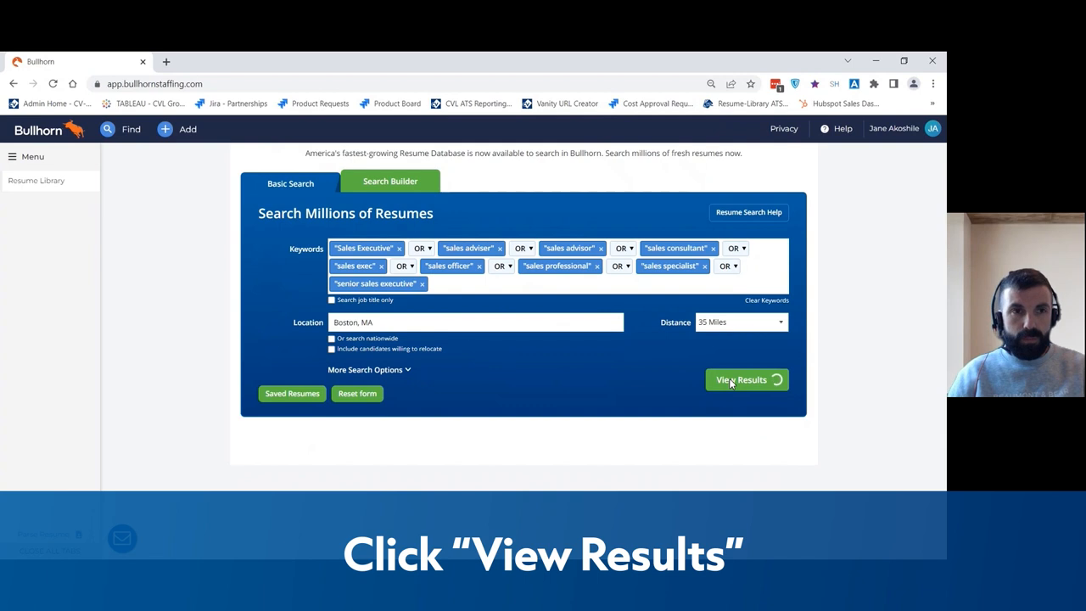
left_click(742, 380)
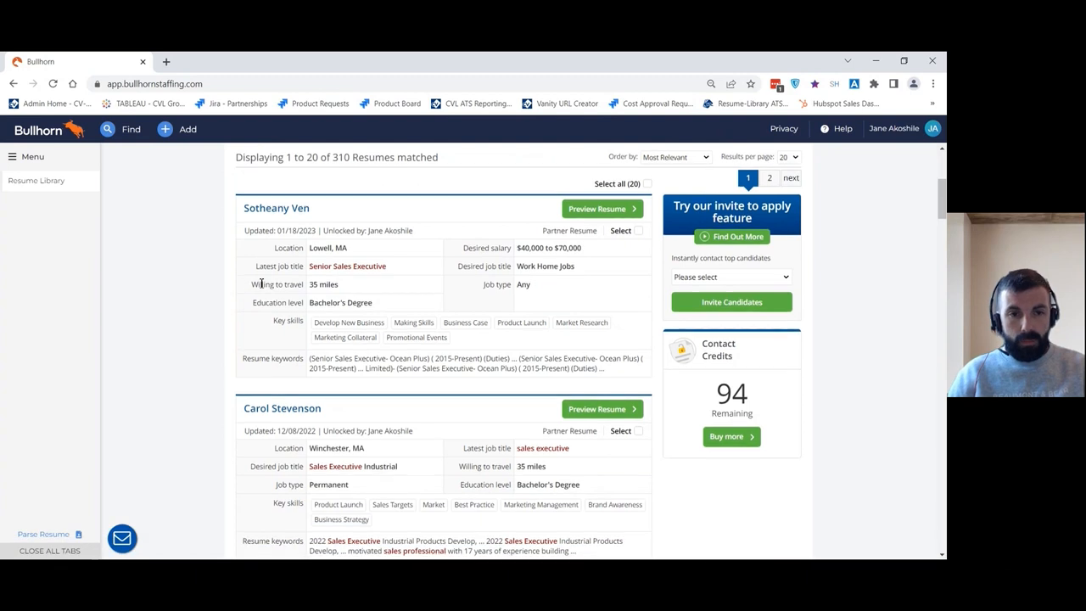
- Scroll the results and open Peter's resume from Norton, MA
scroll("up", 3)
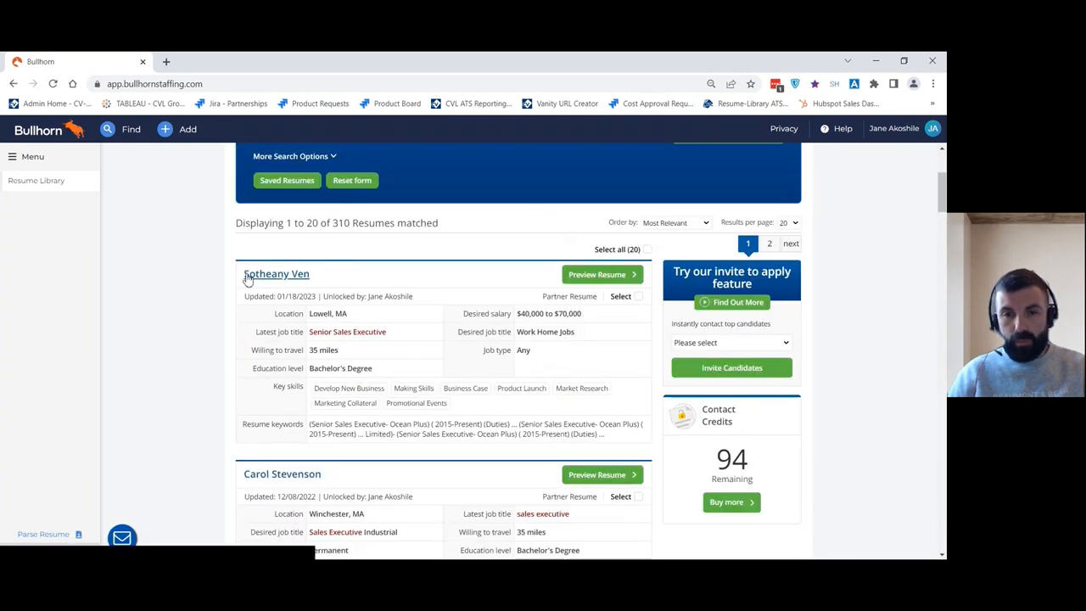
scroll("down", 3)
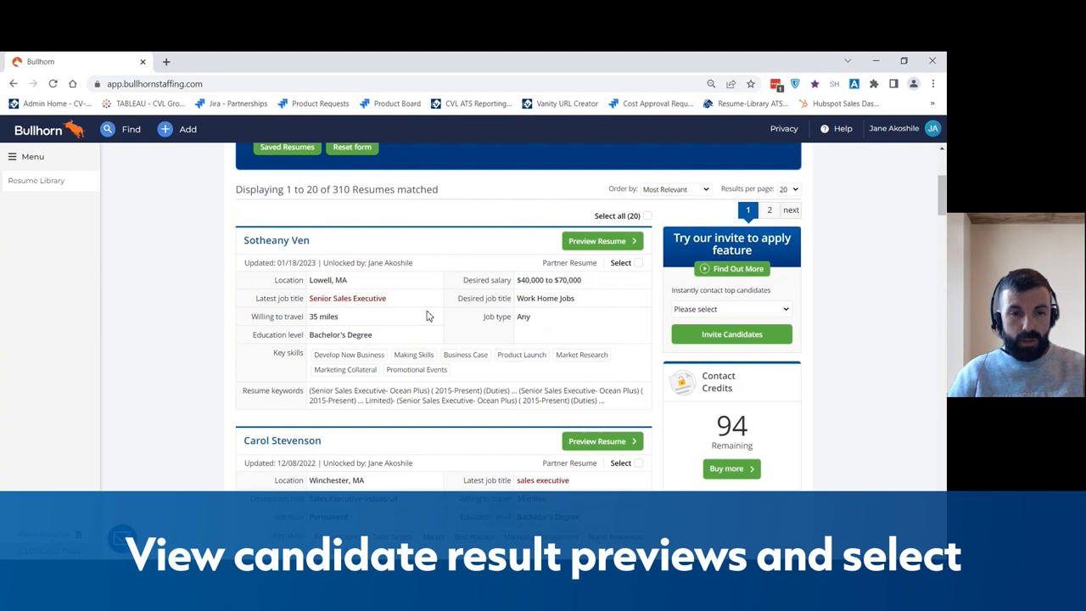
scroll("down", 3)
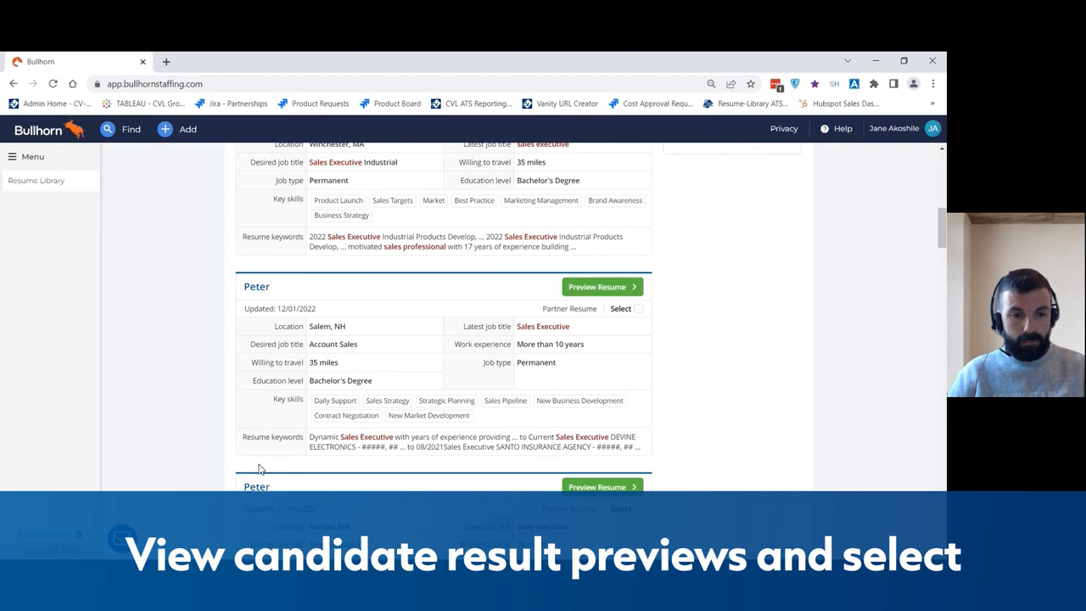
scroll("down", 3)
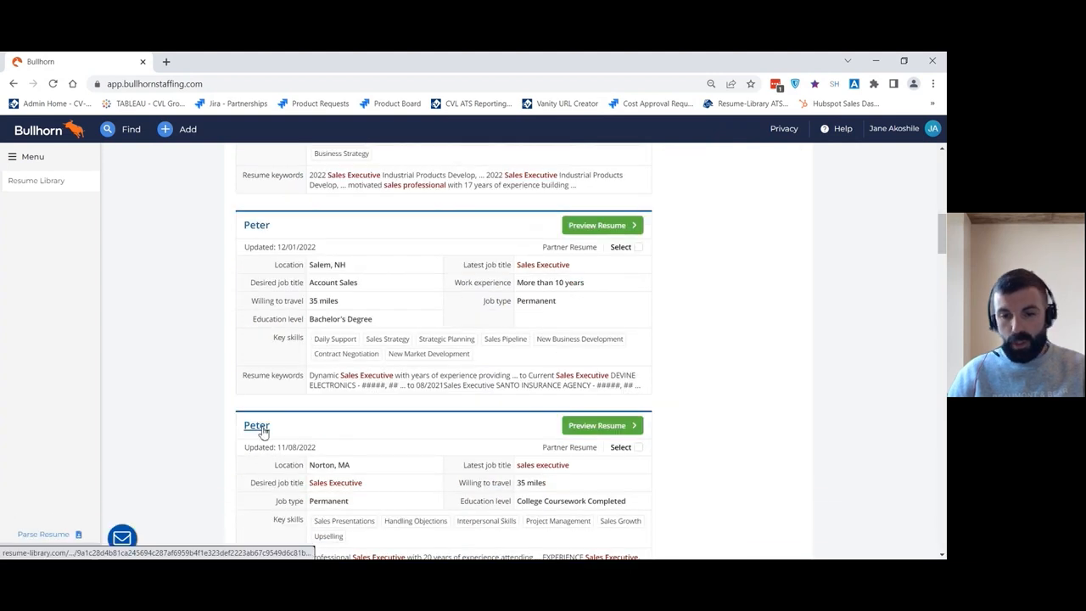
left_click(596, 425)
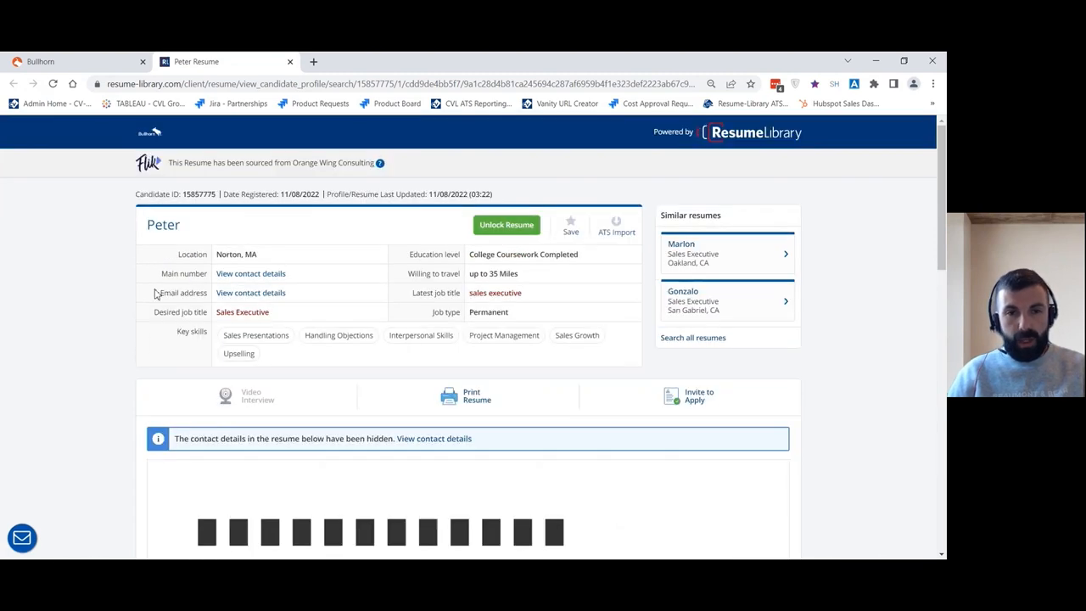
- Scroll through Peter's locked resume preview
scroll("down", 3)
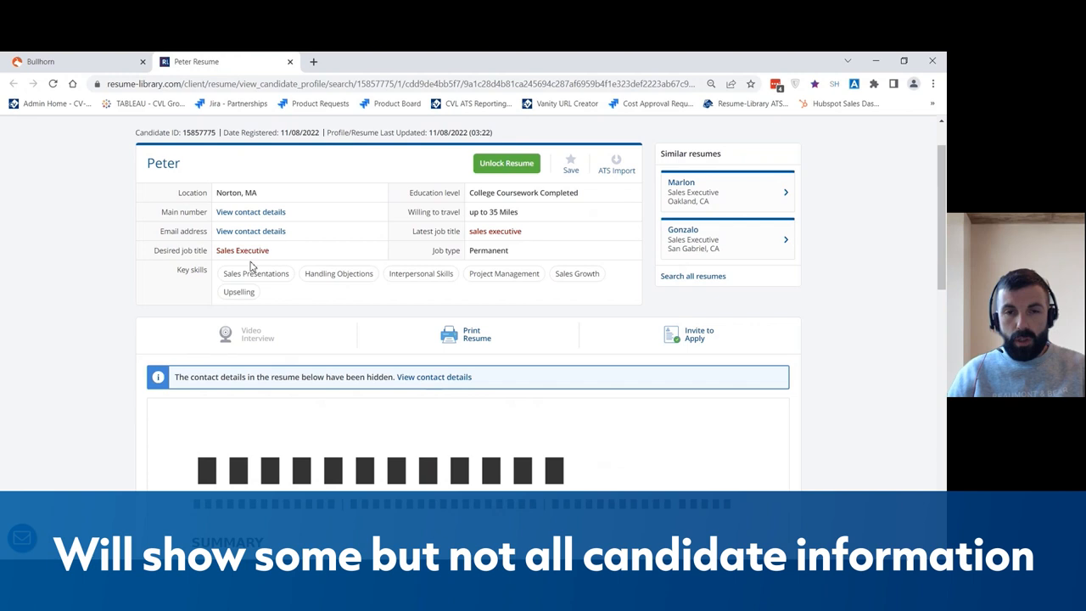
mouse_move(497, 210)
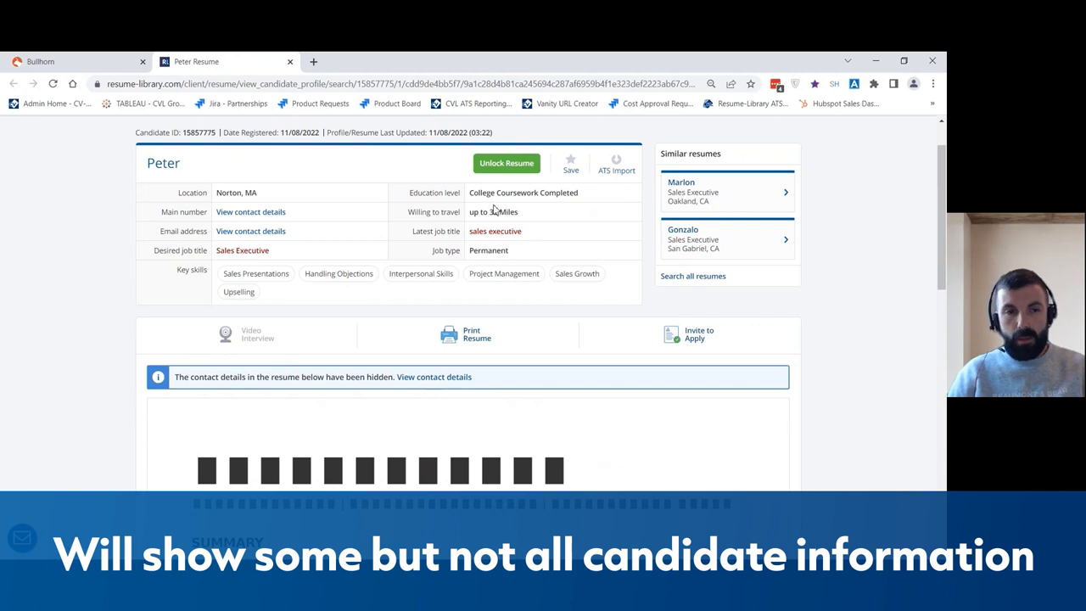
scroll("down", 3)
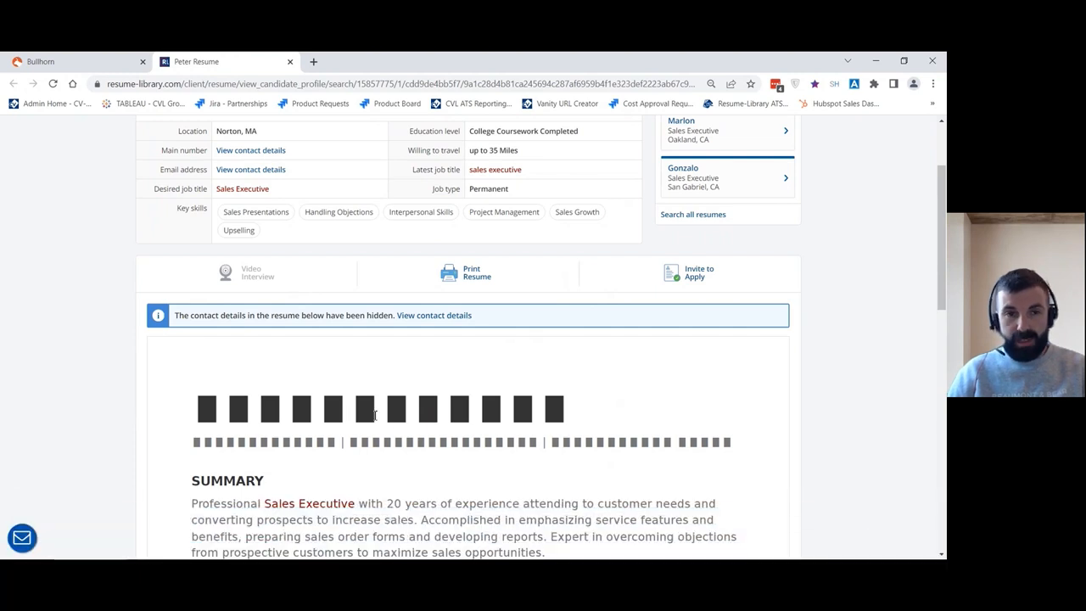
scroll("down", 3)
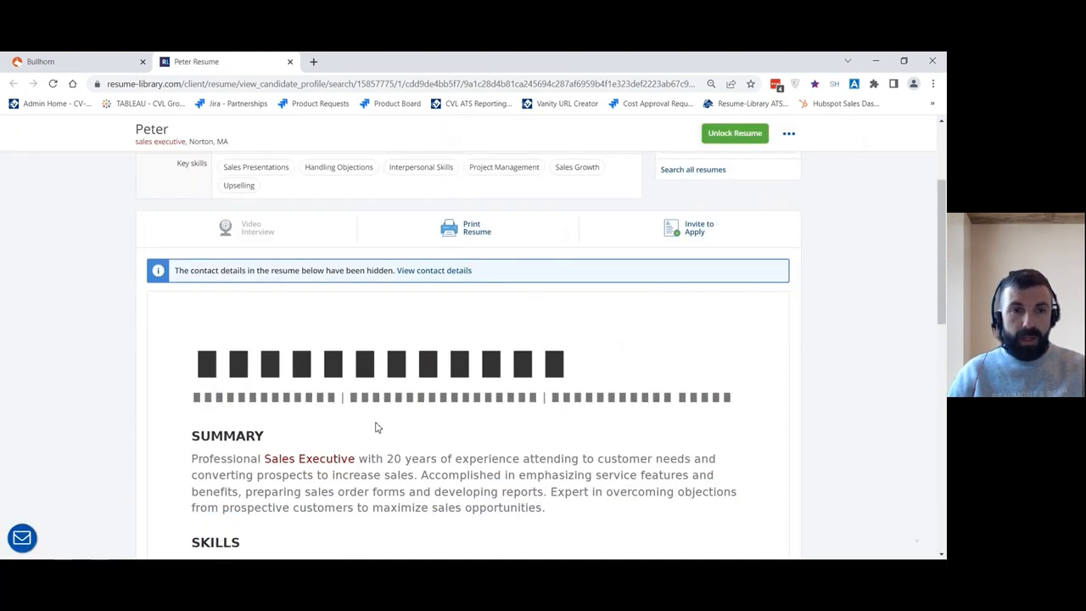
scroll("up", 3)
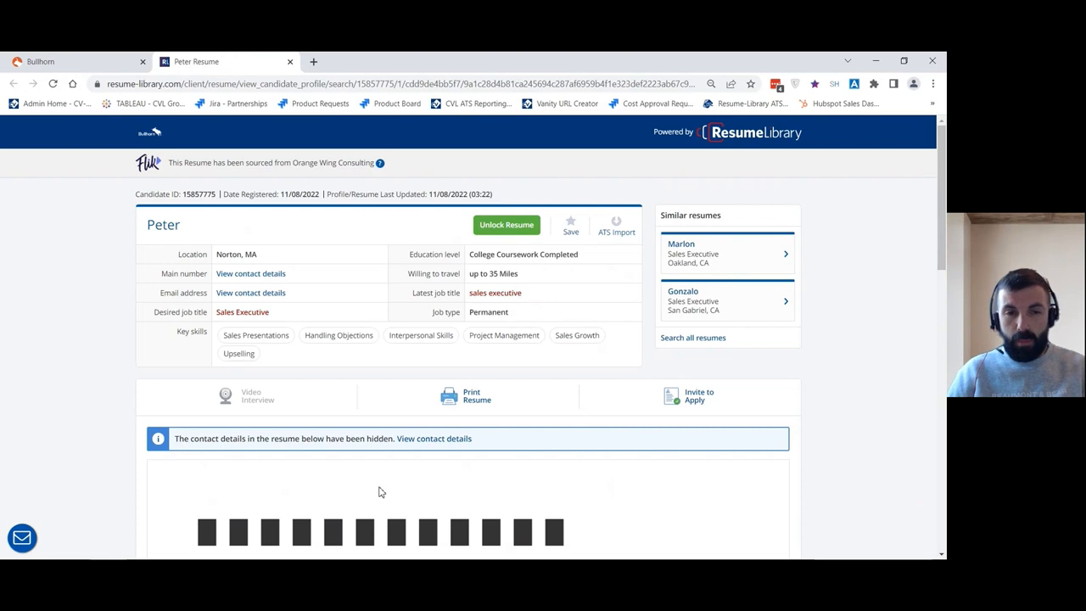
scroll("down", 3)
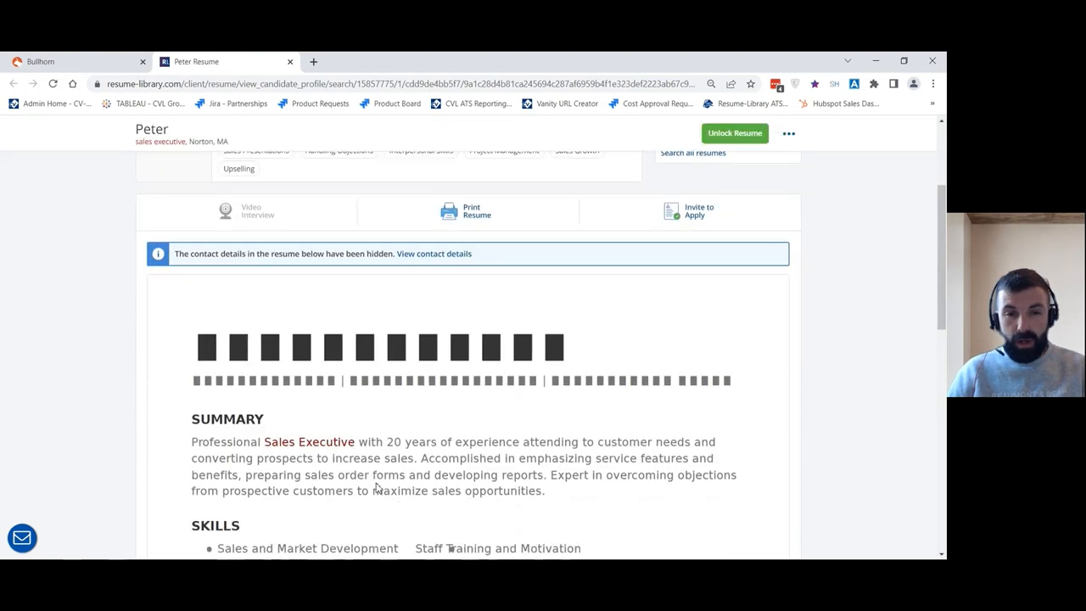
mouse_move(404, 397)
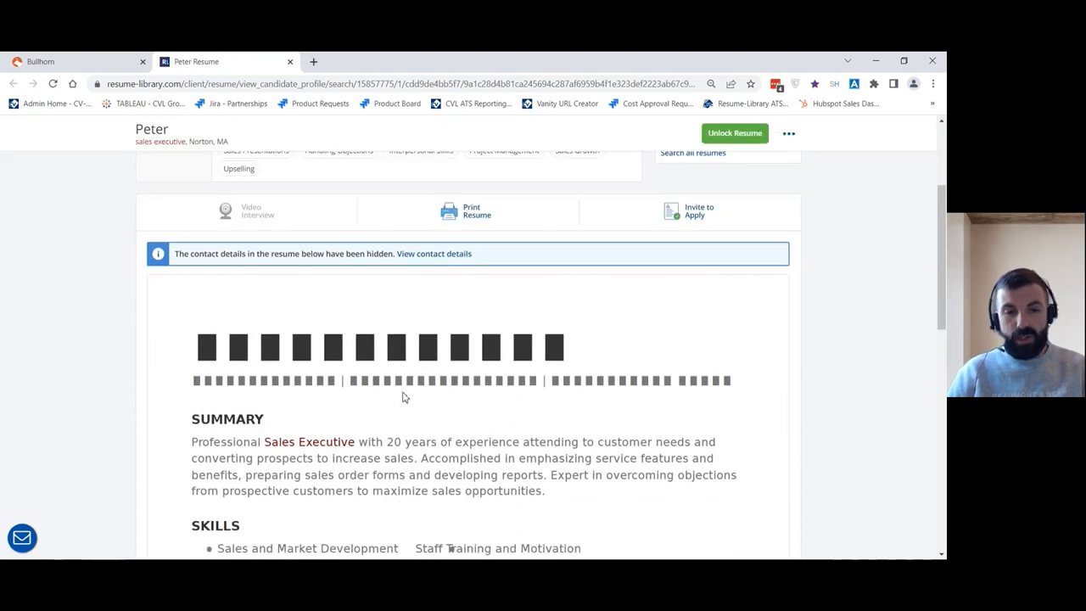
scroll("down", 3)
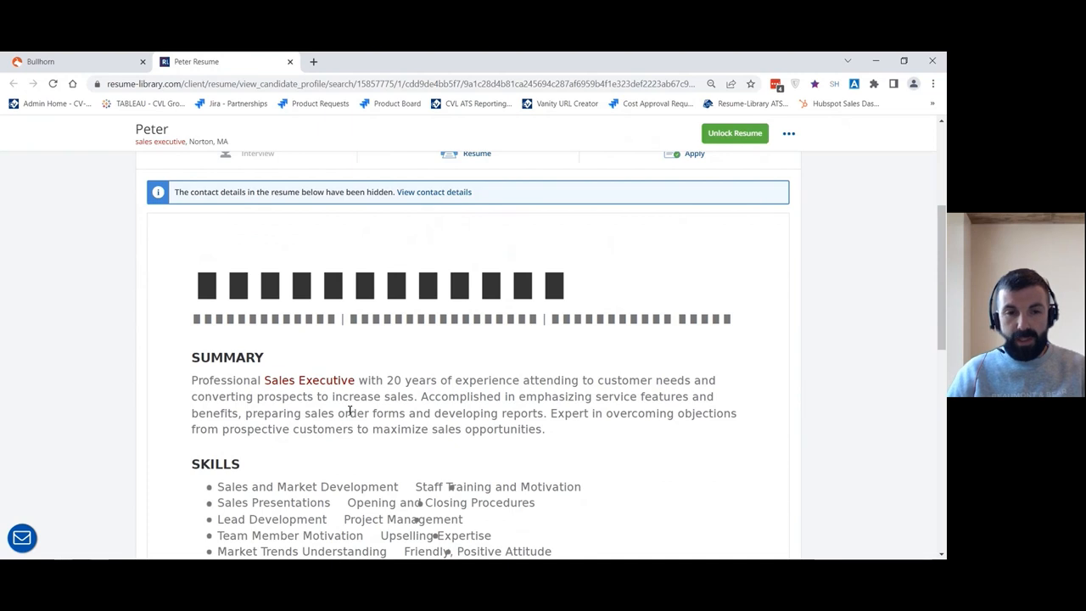
scroll("down", 3)
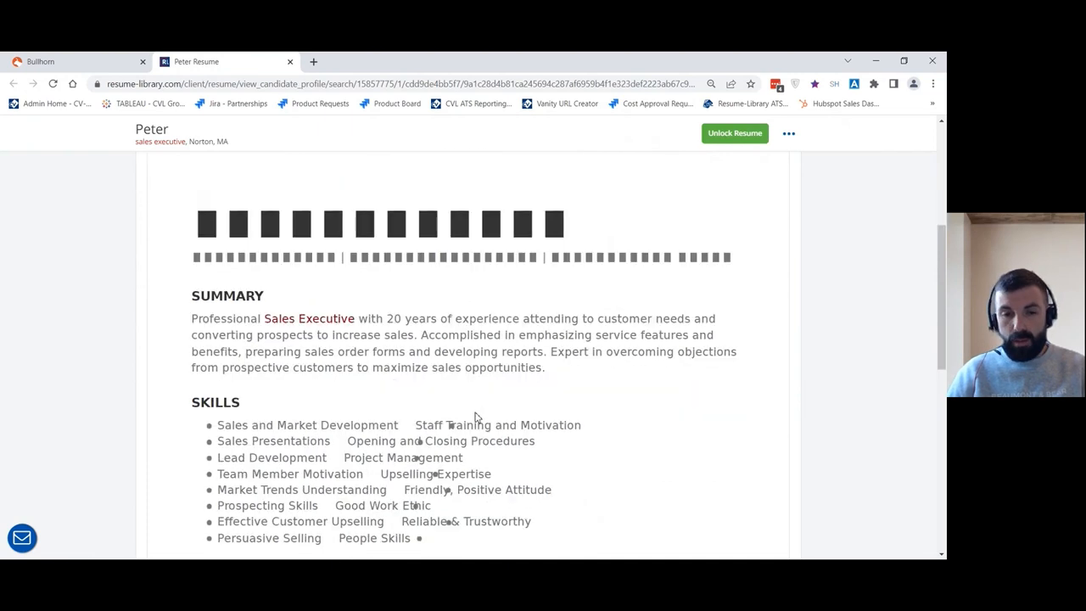
scroll("up", 3)
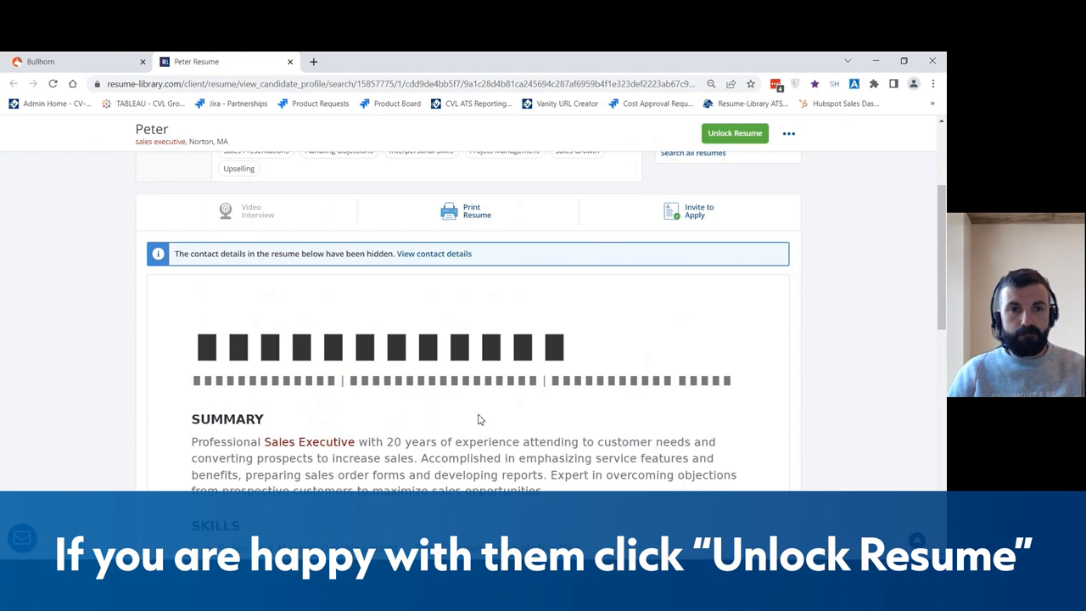
scroll("up", 3)
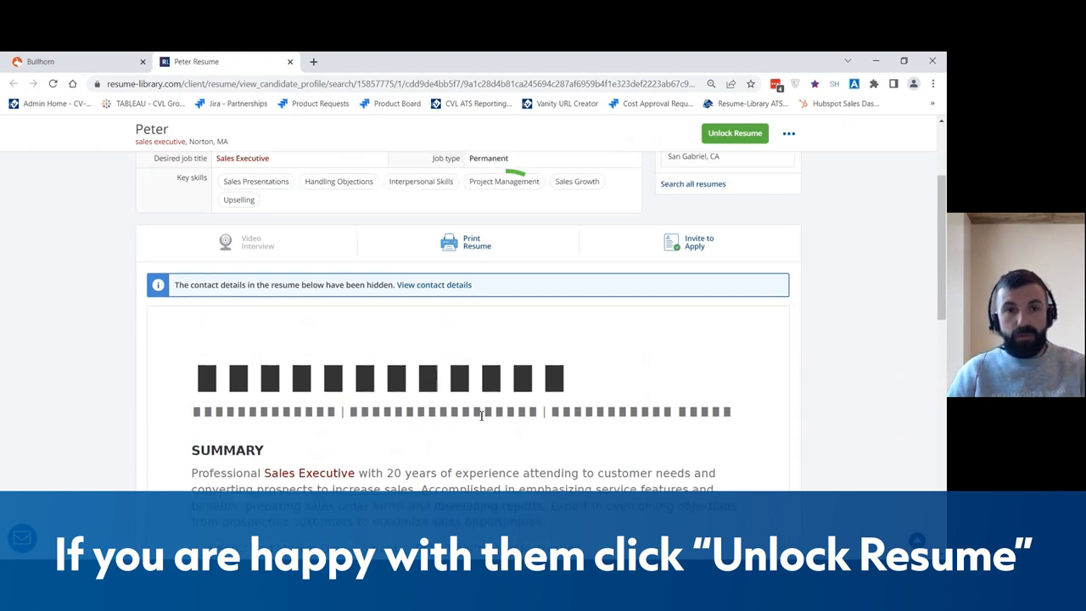
scroll("up", 3)
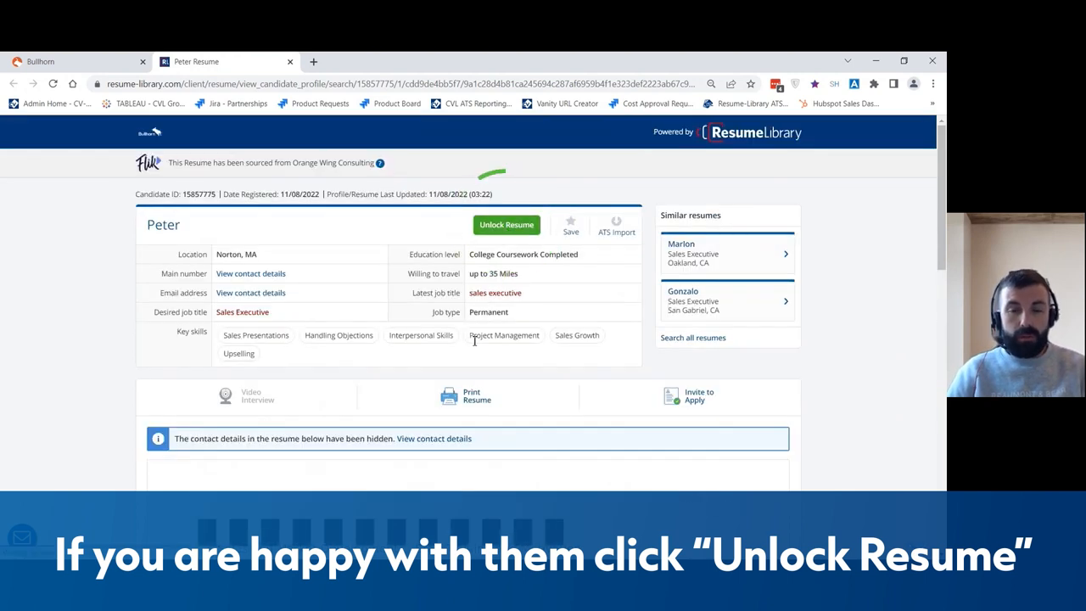
- Unlock Peter's resume and review his revealed phone, email and resume text
left_click(507, 224)
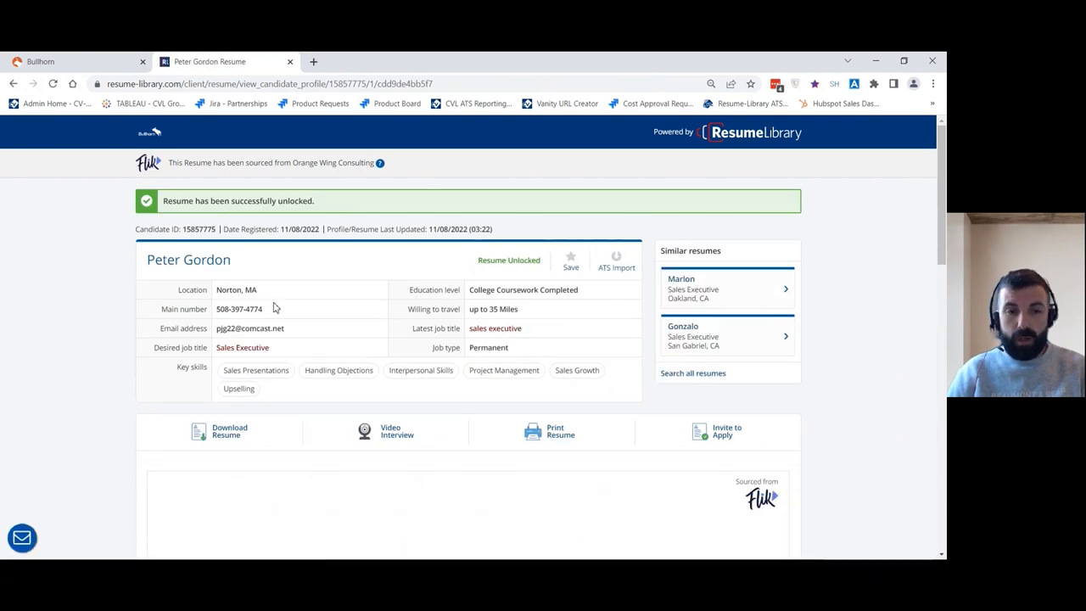
mouse_move(296, 312)
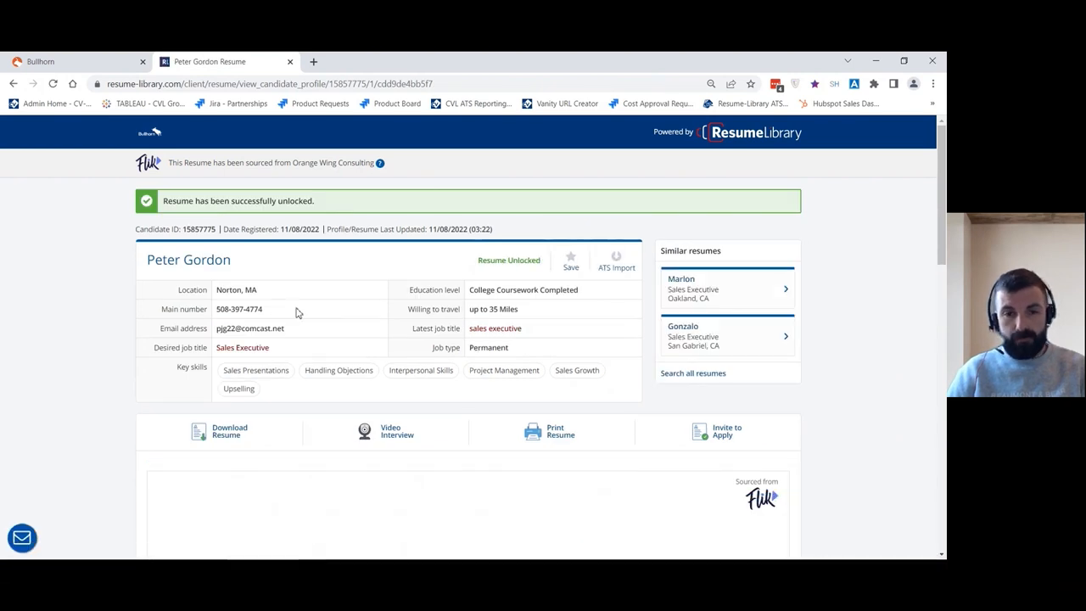
scroll("down", 3)
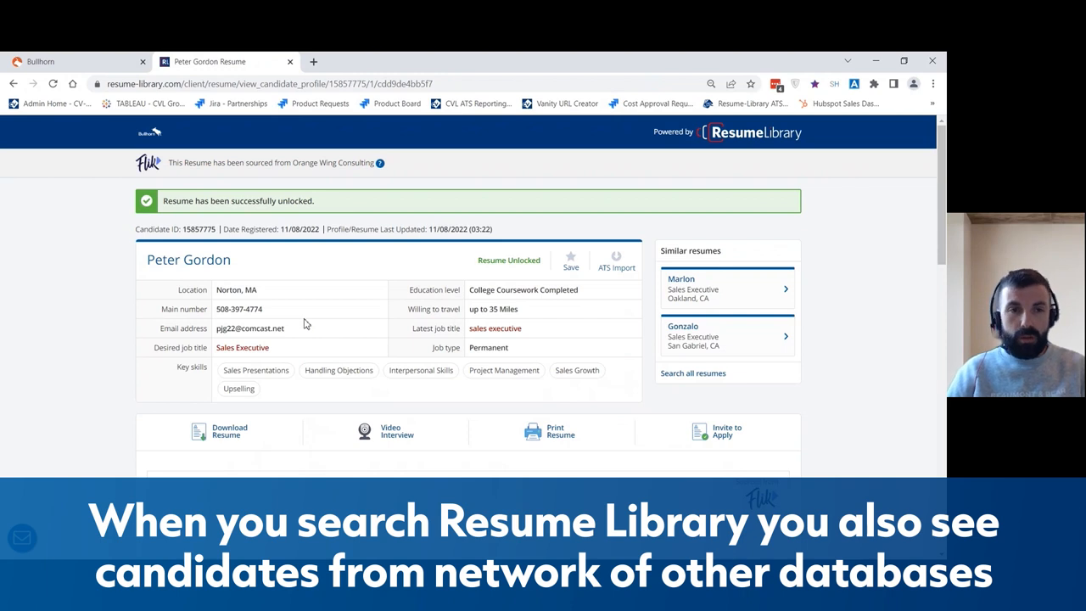
scroll("down", 3)
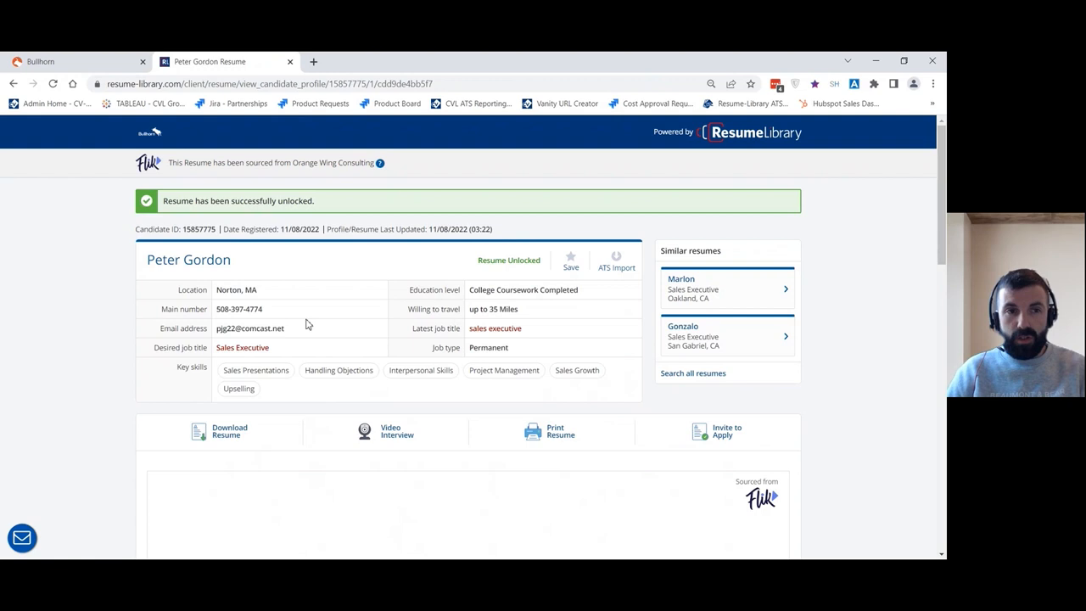
mouse_move(335, 348)
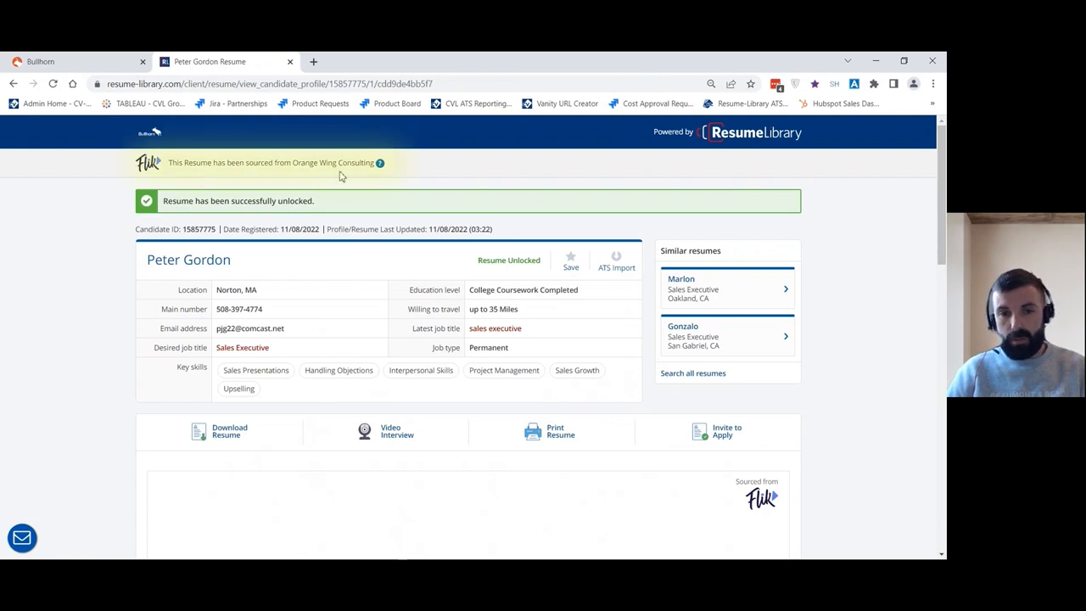
scroll("down", 3)
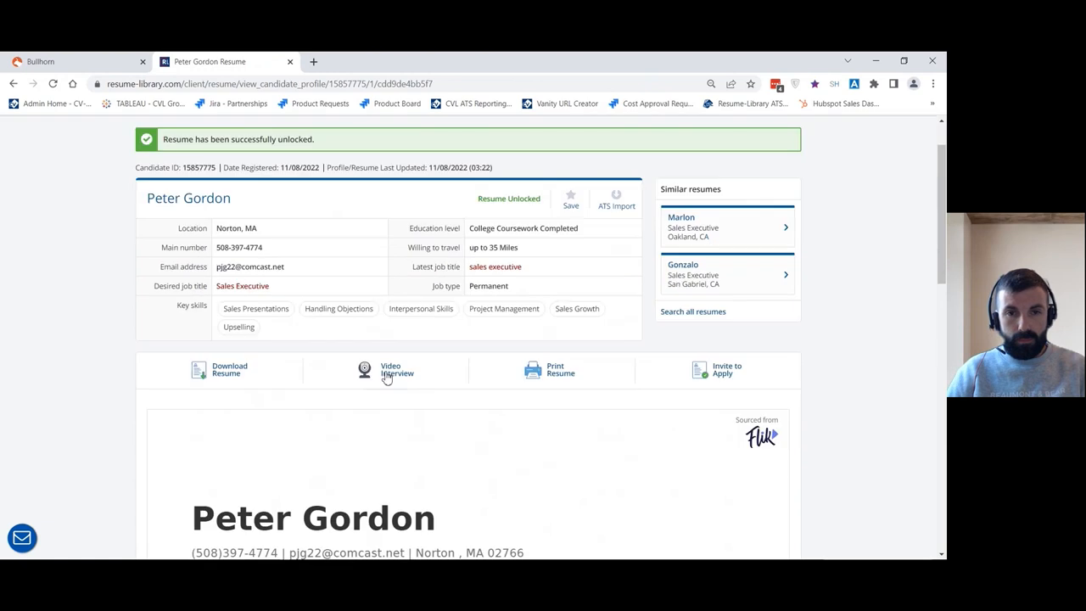
scroll("up", 3)
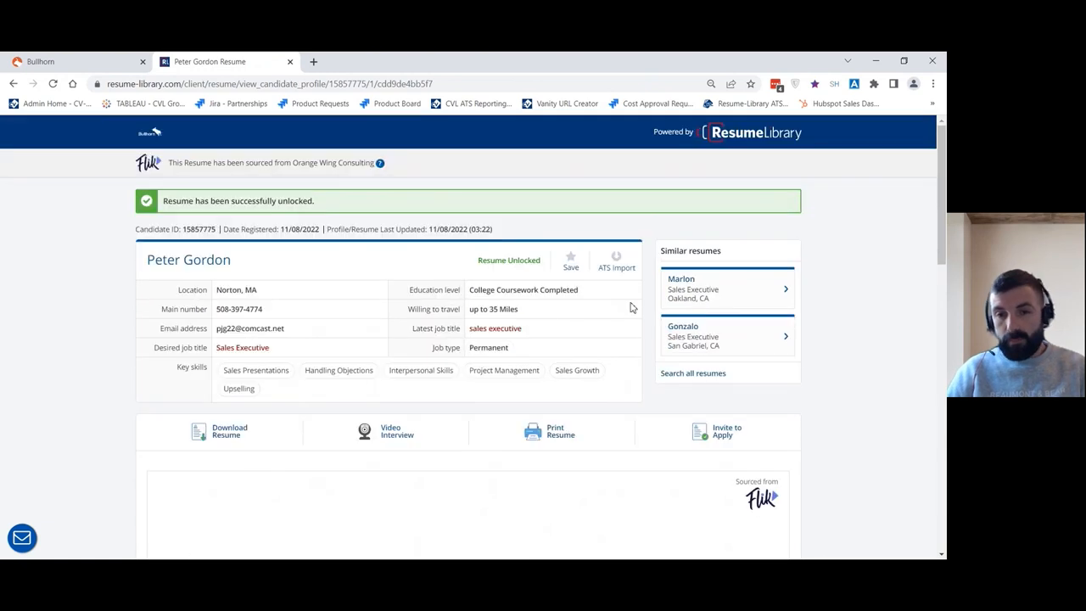
scroll("down", 3)
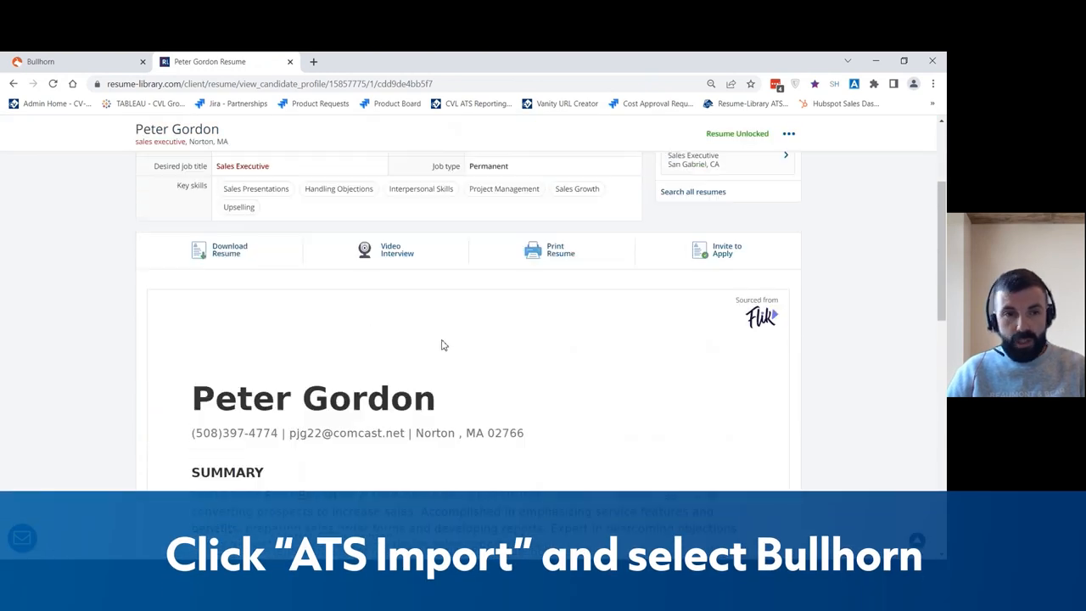
- Import Peter's resume through ATS Import with Bullhorn ticked as the destination
left_click(615, 201)
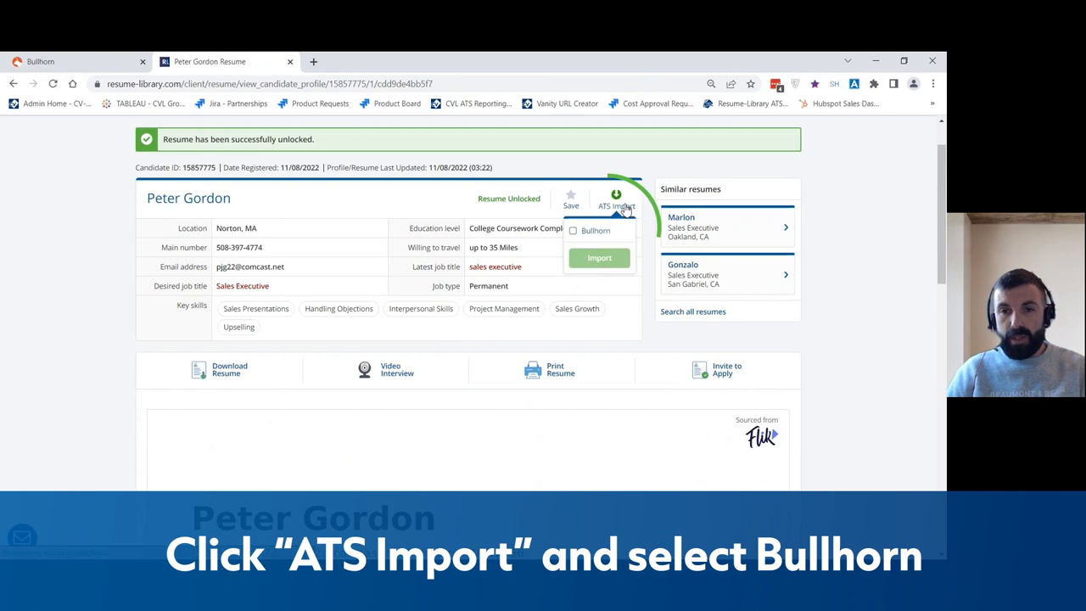
left_click(573, 231)
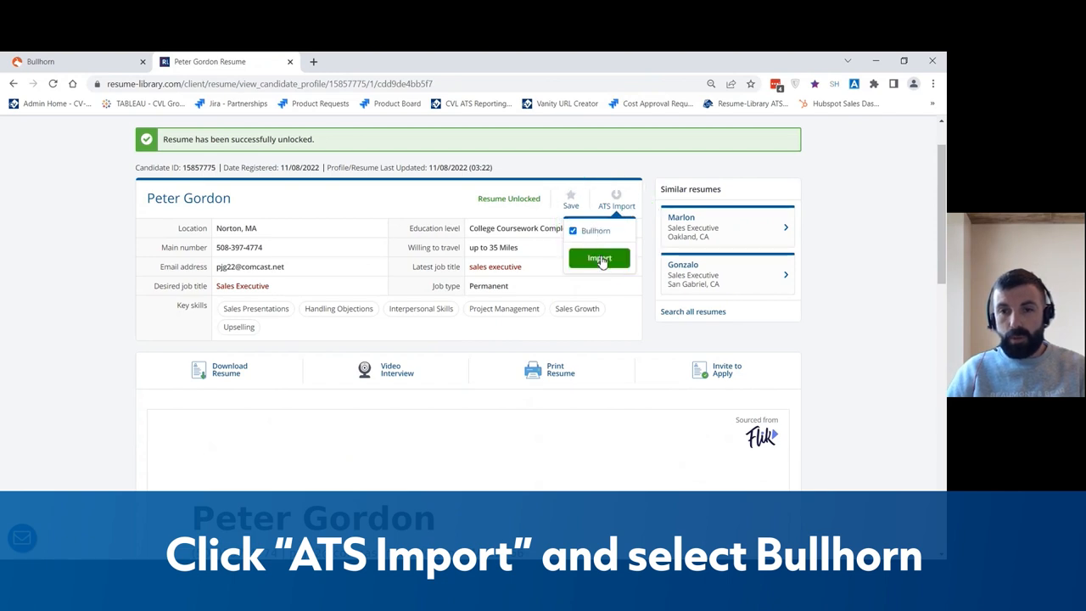
left_click(599, 258)
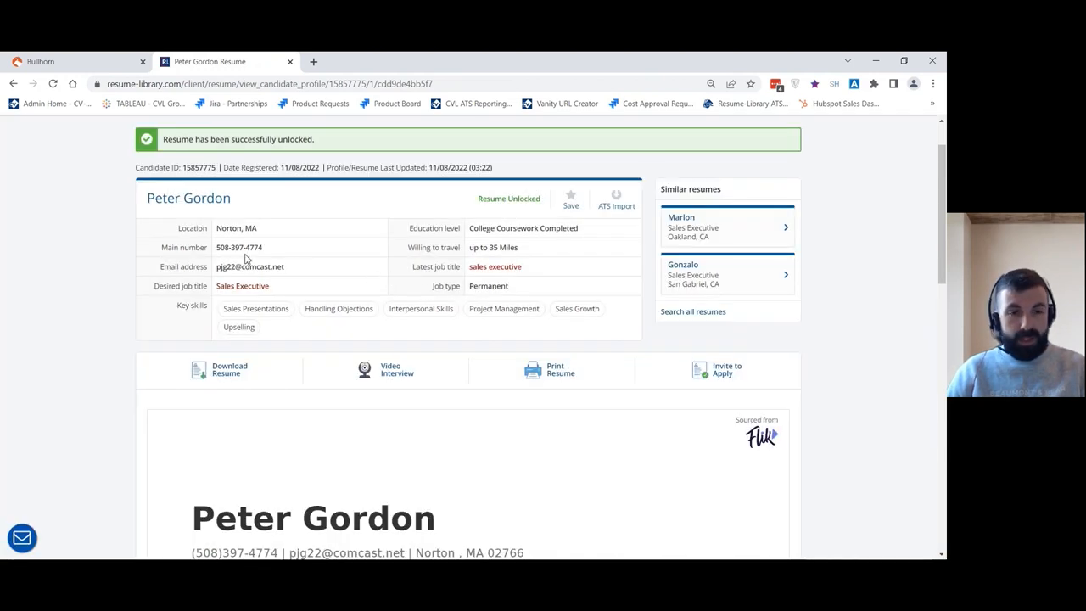
mouse_move(289, 209)
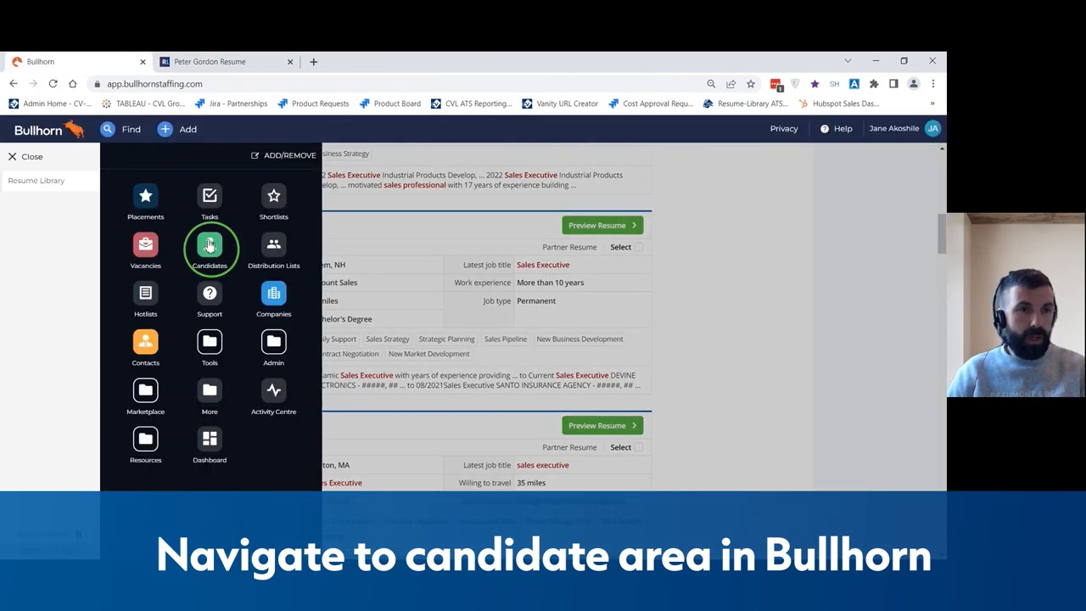
left_click(210, 246)
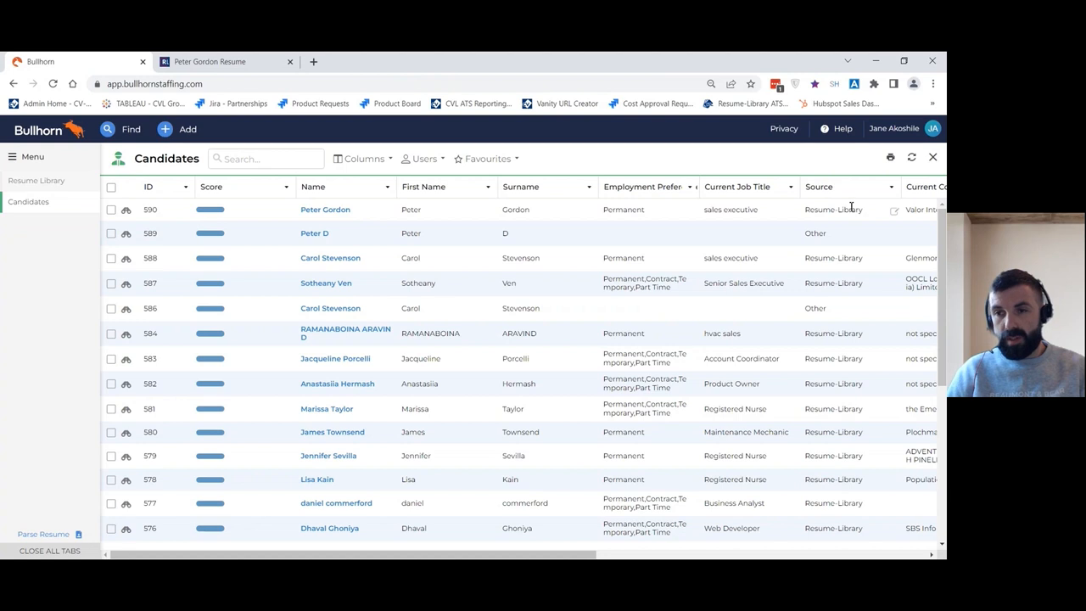
left_click(28, 202)
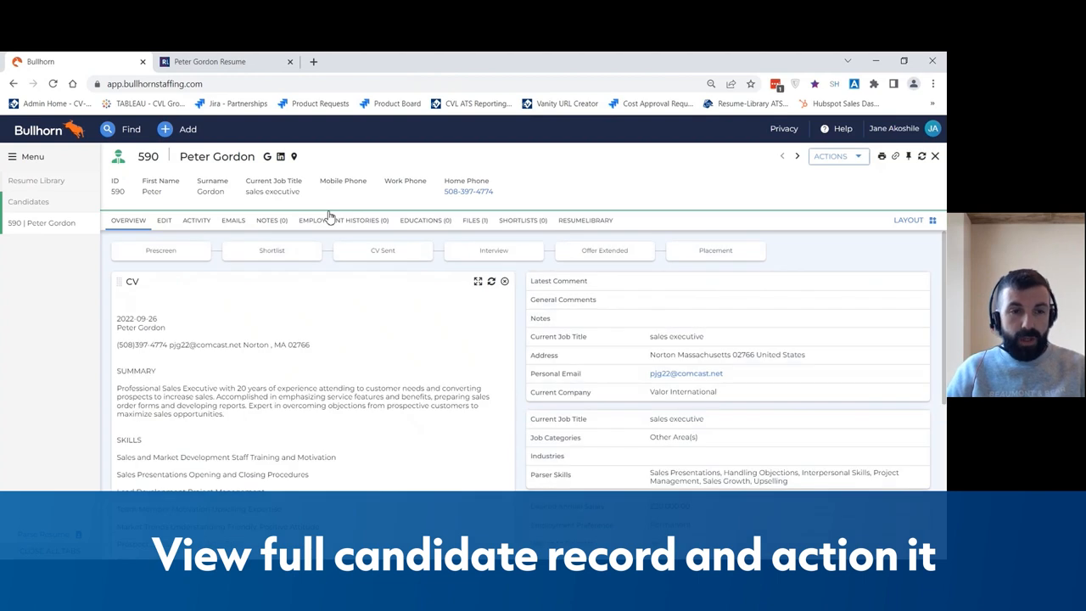
mouse_move(620, 366)
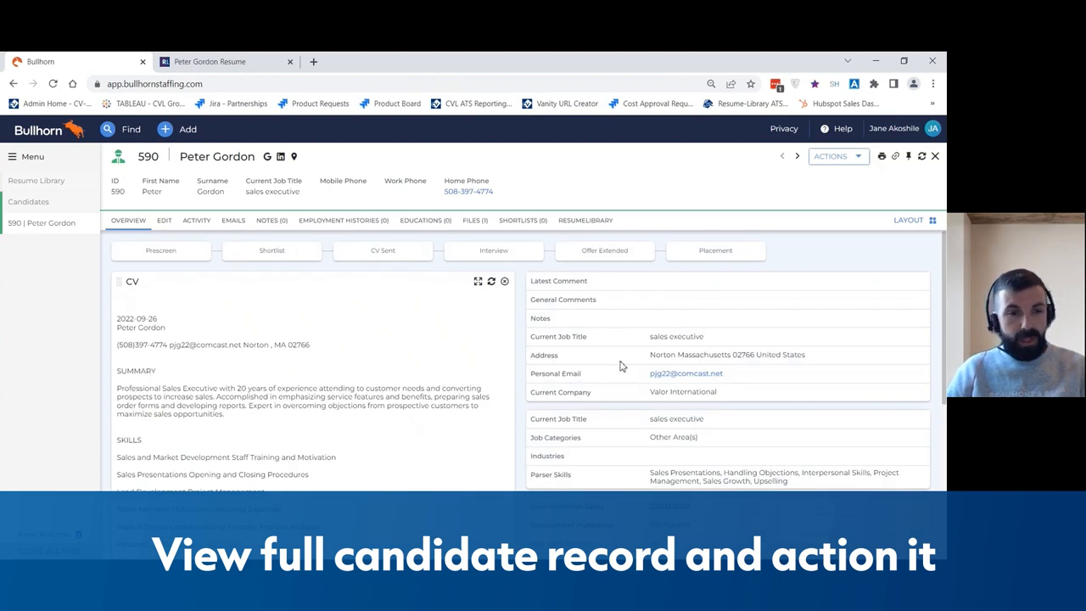
mouse_move(284, 325)
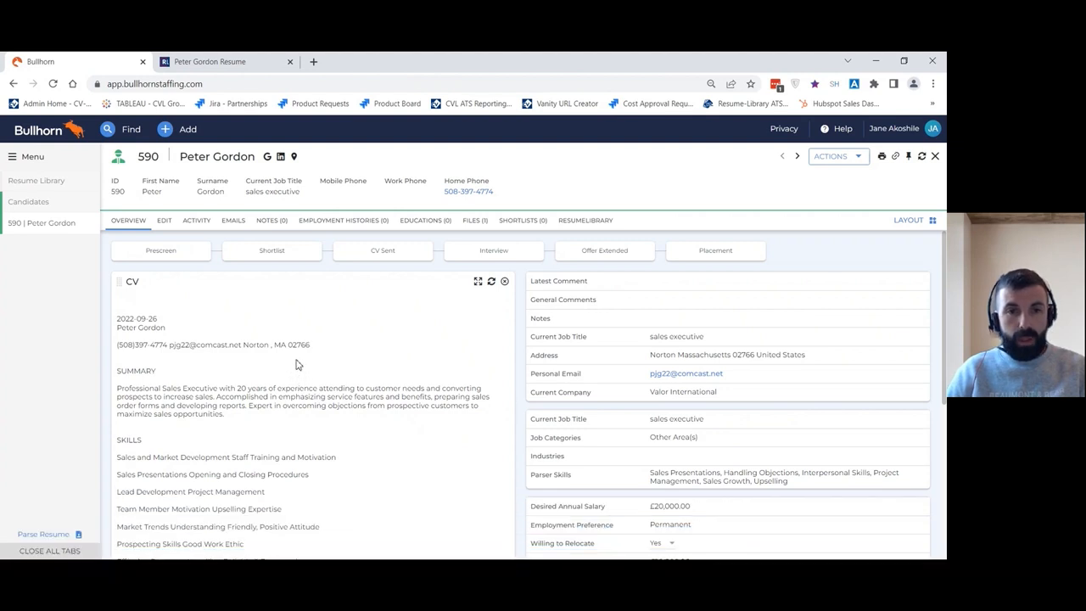
mouse_move(555, 269)
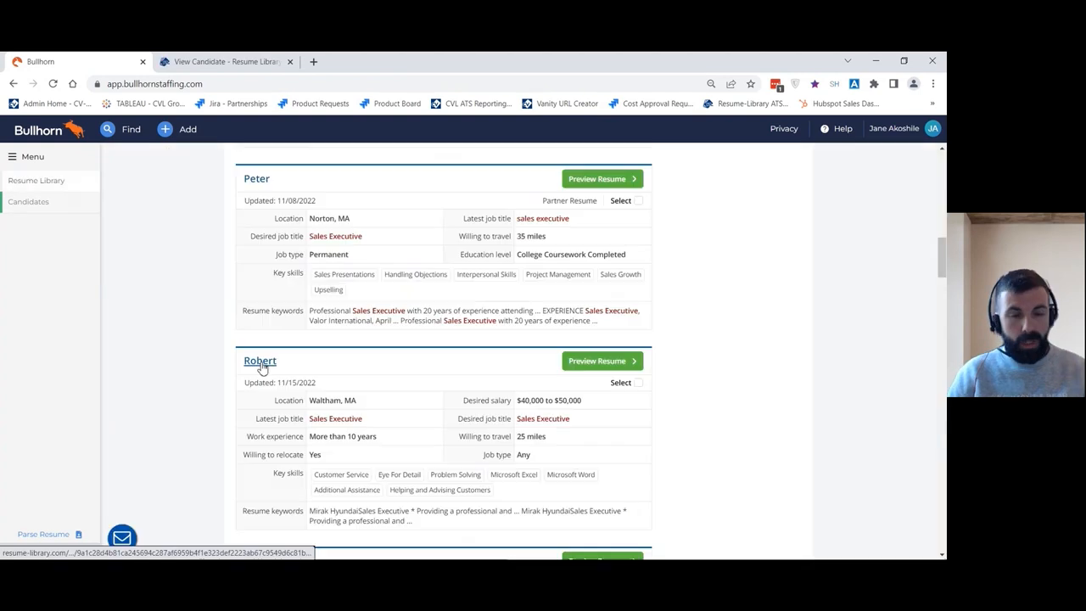
mouse_move(260, 360)
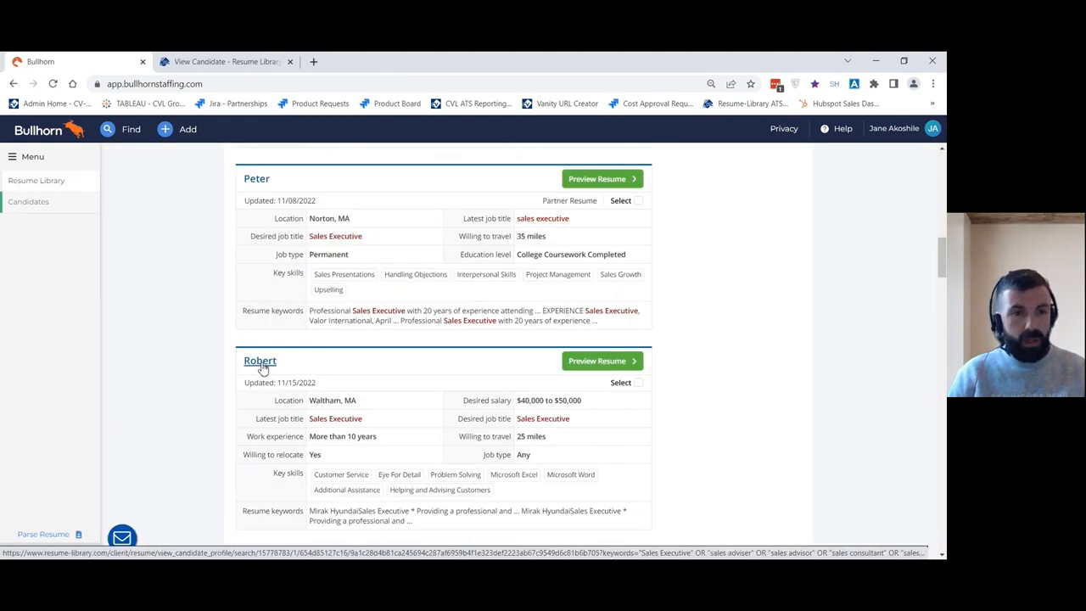
- Open Robert's Waltham, MA resume profile and attempt to unlock it
left_click(260, 360)
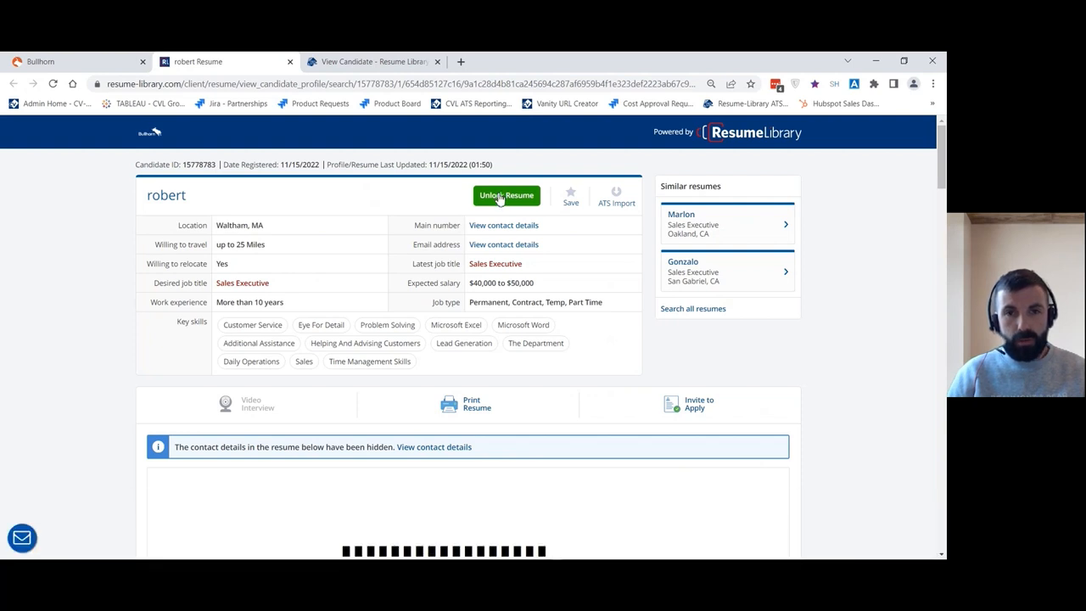
left_click(505, 195)
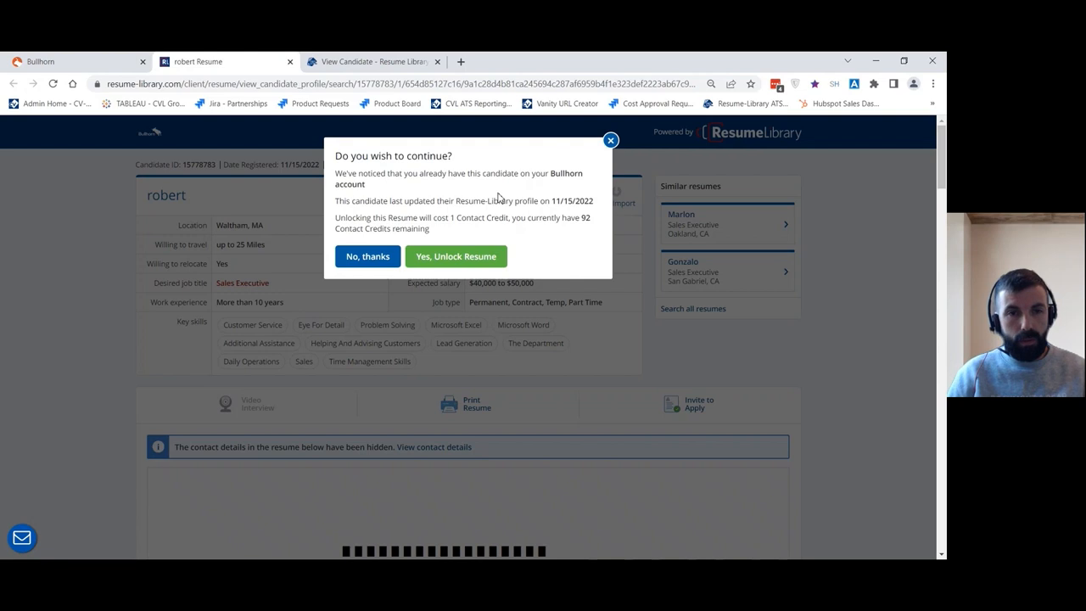
mouse_move(473, 191)
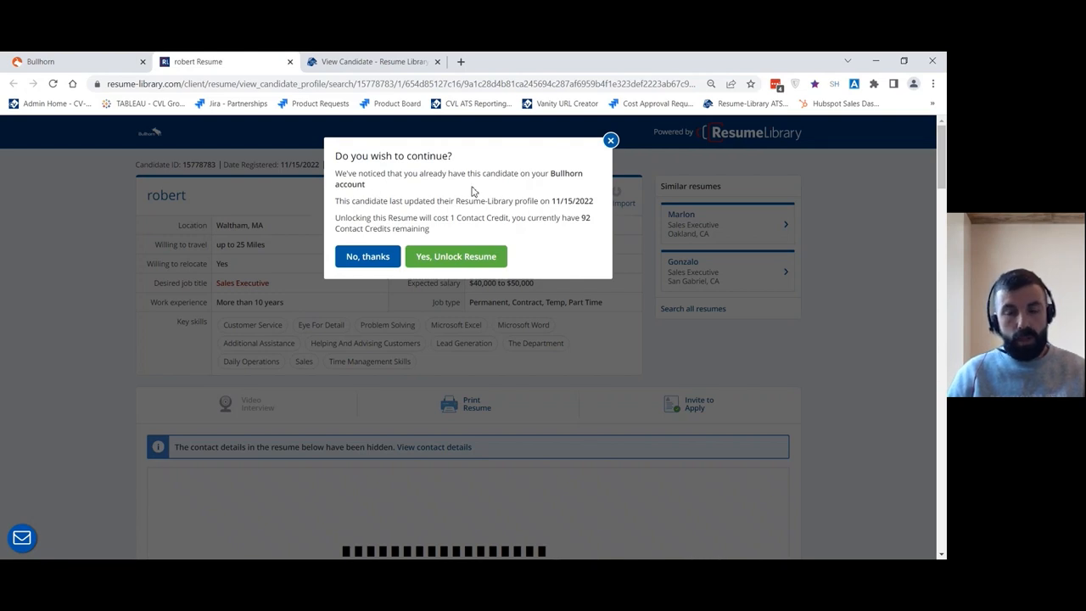
mouse_move(356, 184)
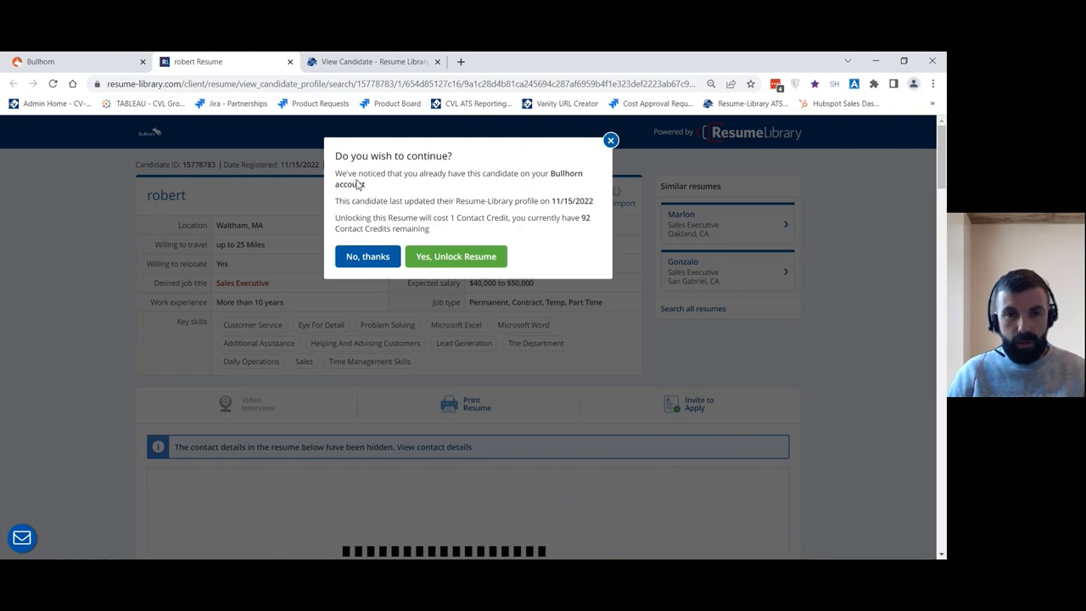
mouse_move(566, 187)
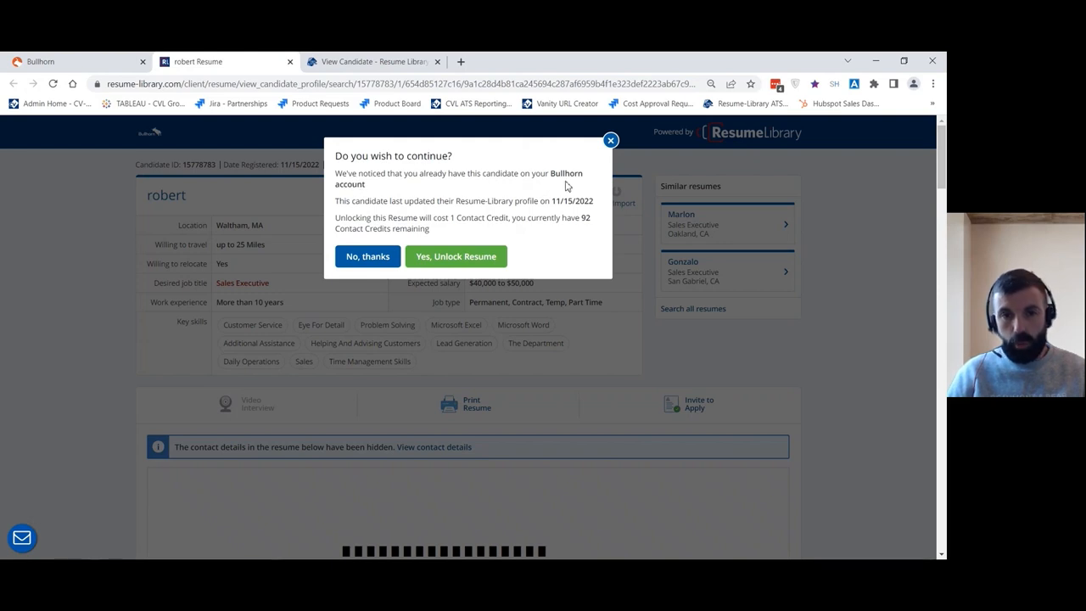
mouse_move(549, 210)
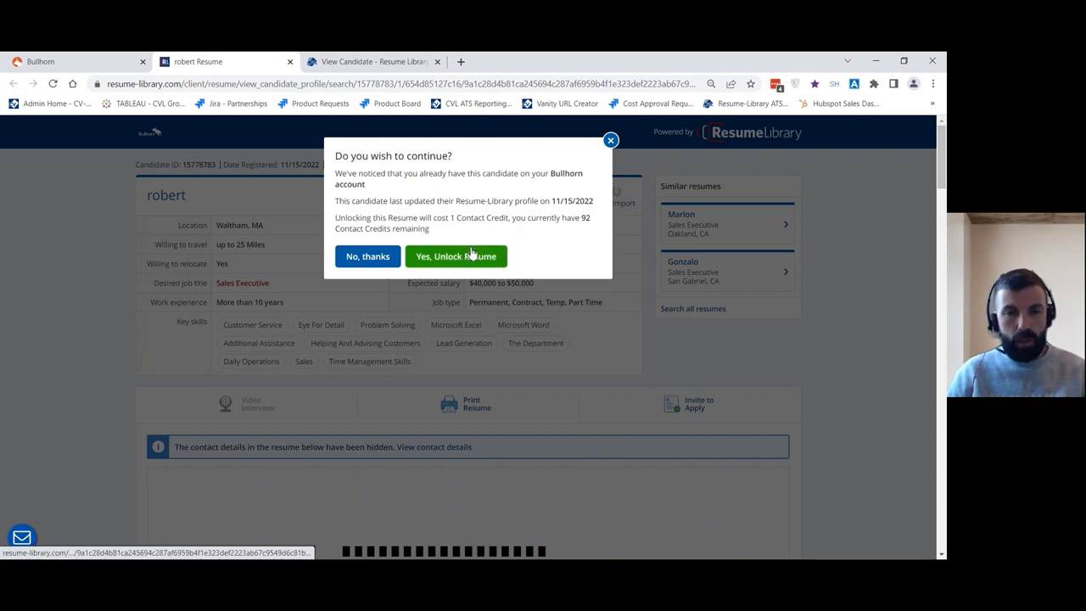
mouse_move(494, 235)
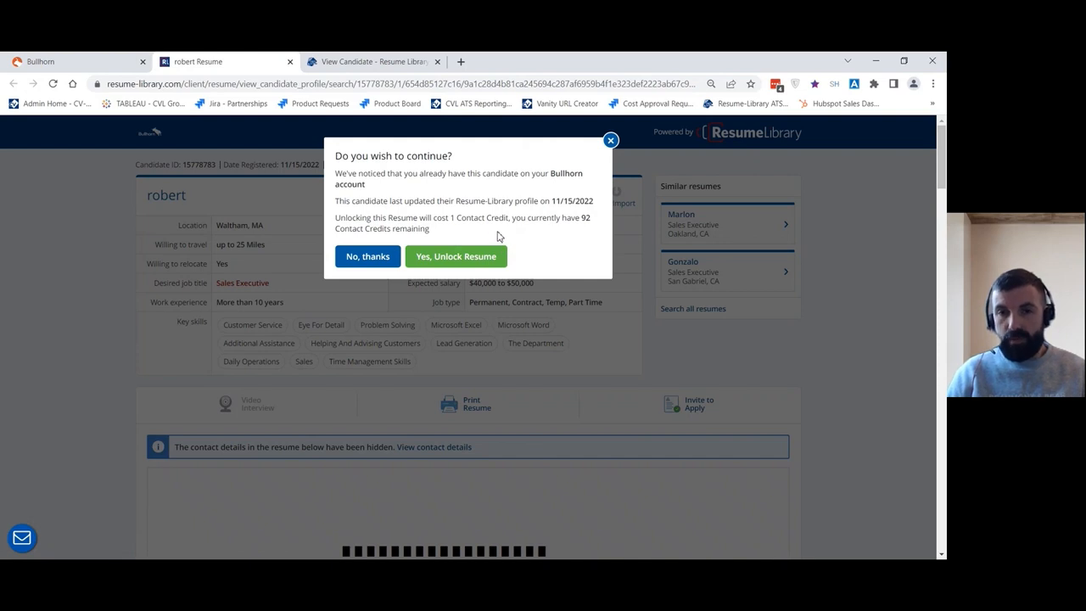
mouse_move(401, 246)
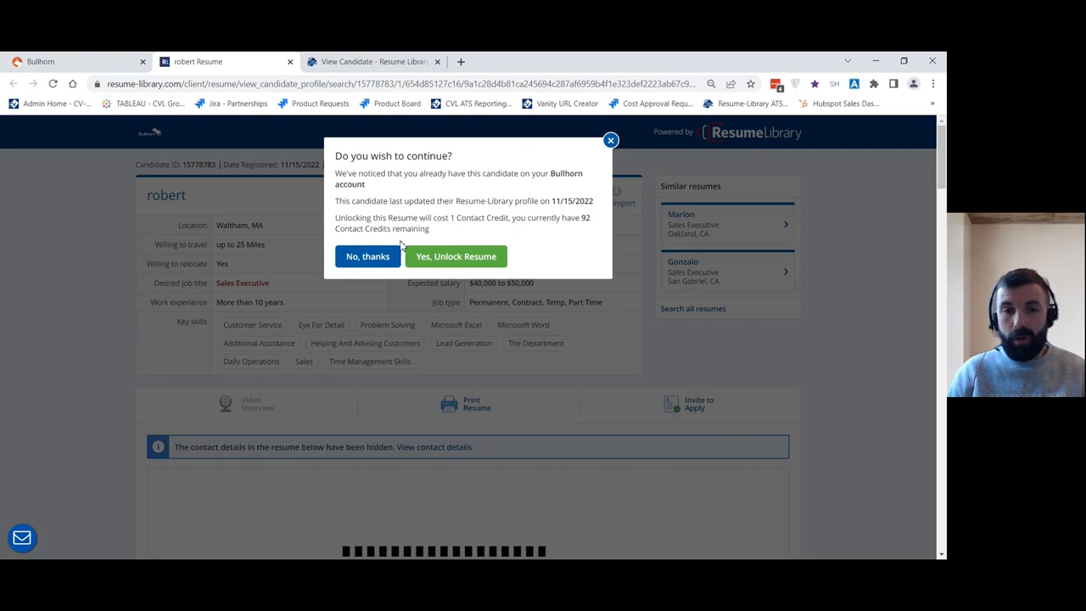
mouse_move(382, 246)
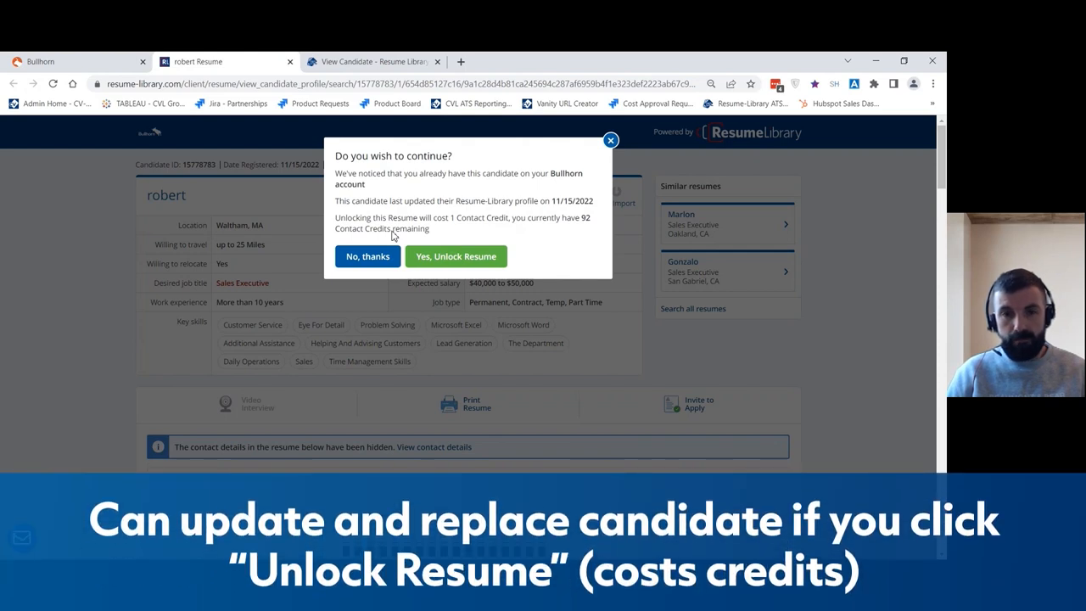
mouse_move(455, 255)
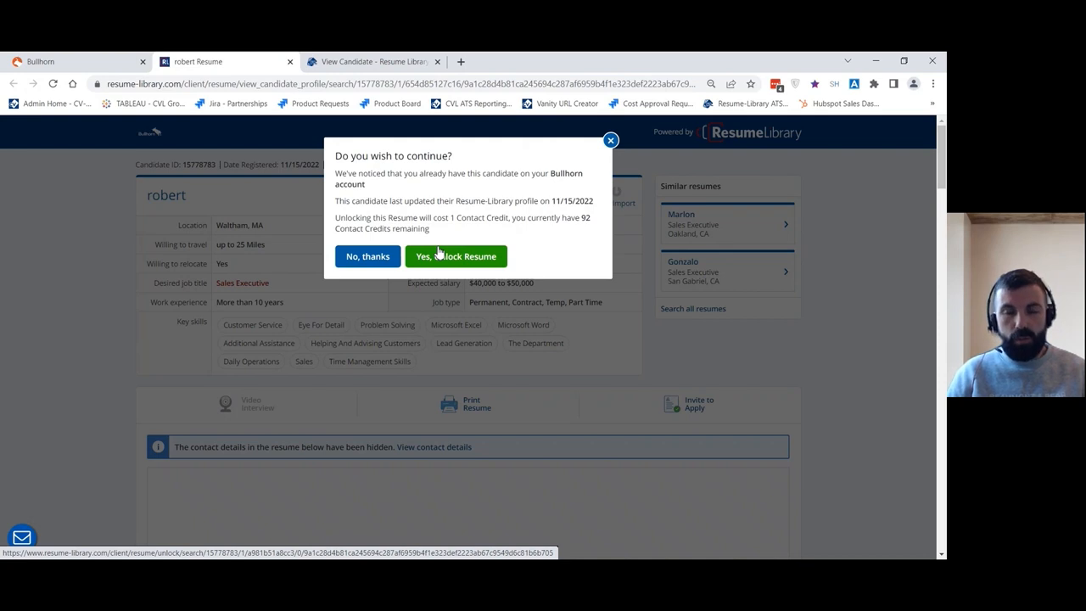
mouse_move(635, 142)
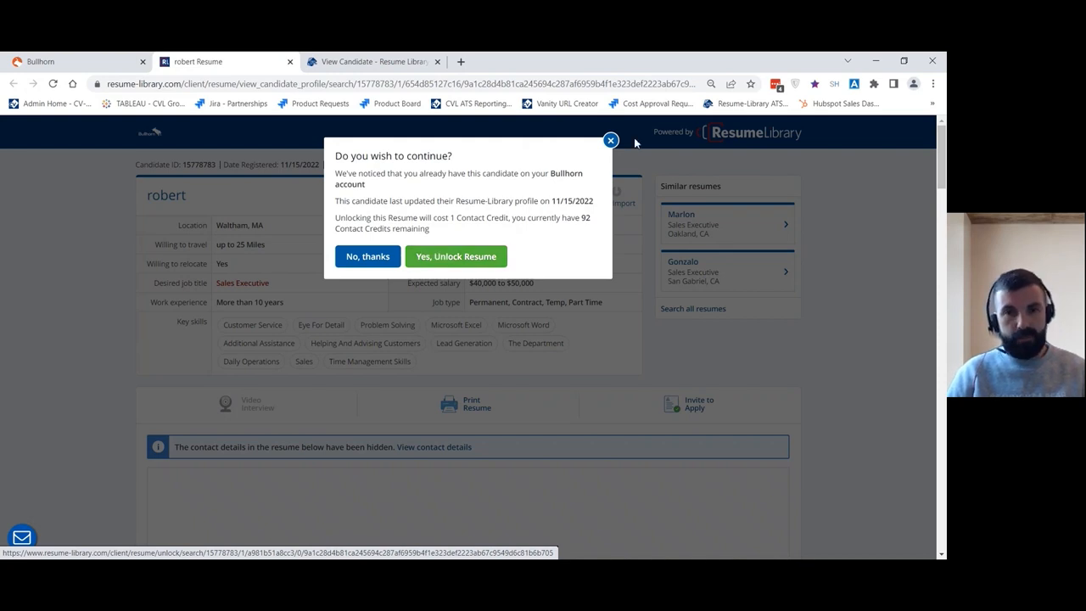
- Dismiss the 'already in Bullhorn' warning, leaving Robert's resume locked
left_click(367, 255)
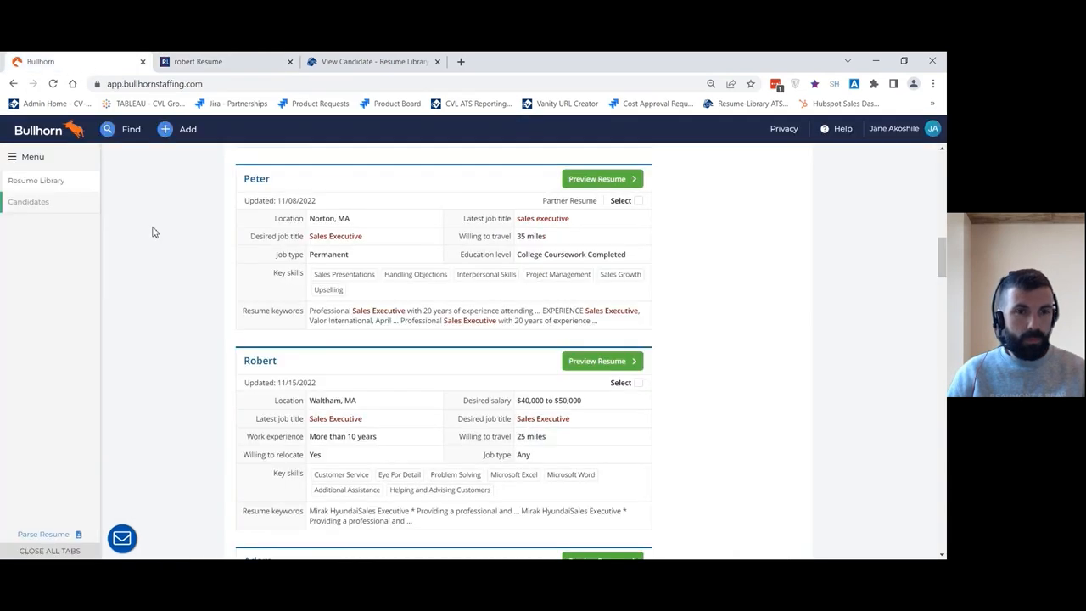
- Scroll up to the Invite to Apply panel showing 94 contact credits remaining
scroll("up", 3)
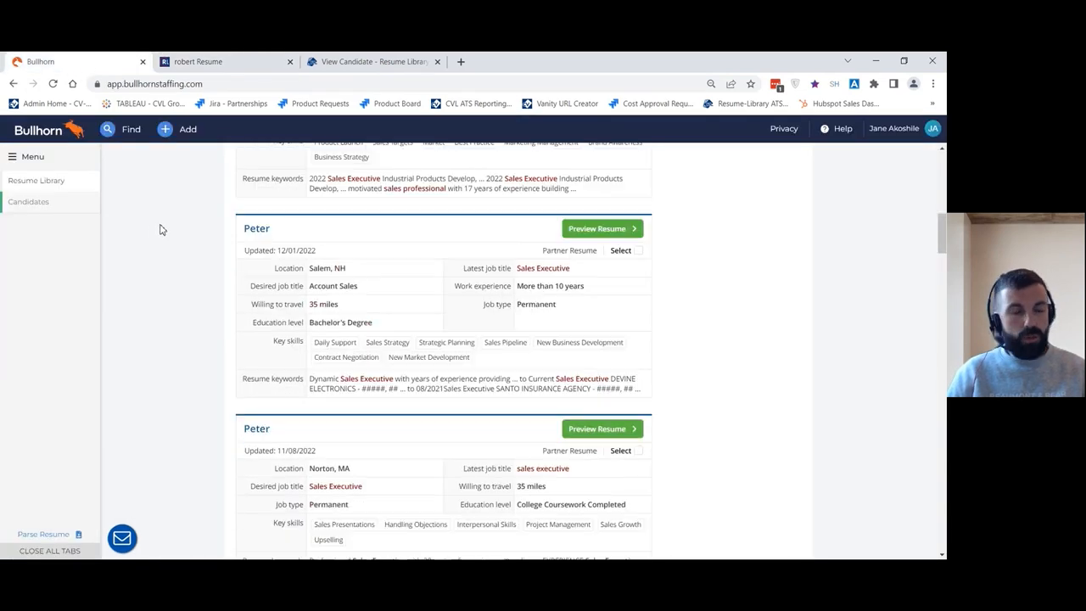
scroll("up", 3)
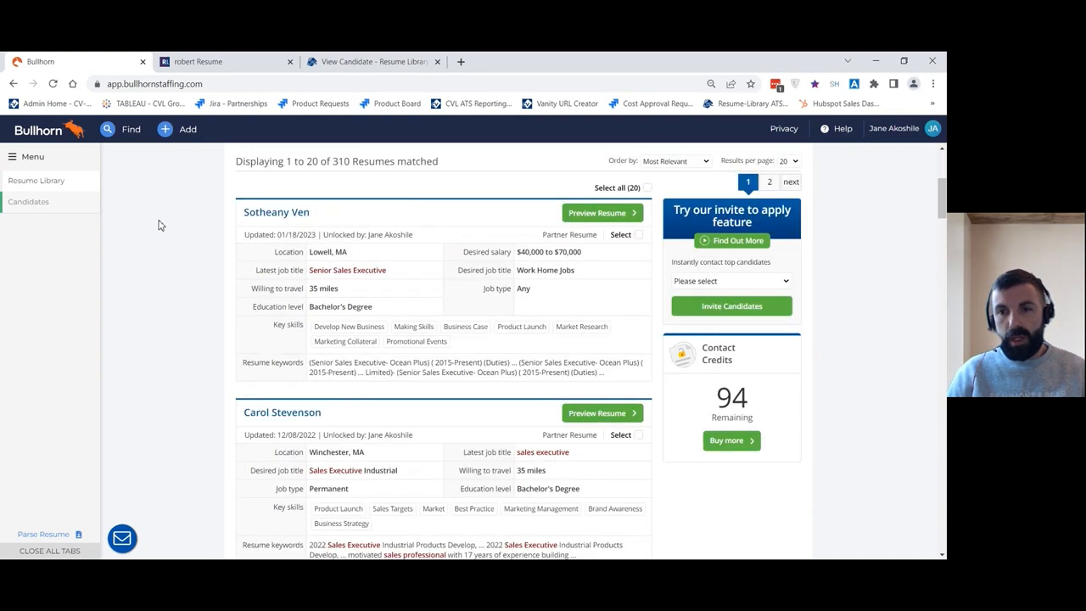
scroll("up", 3)
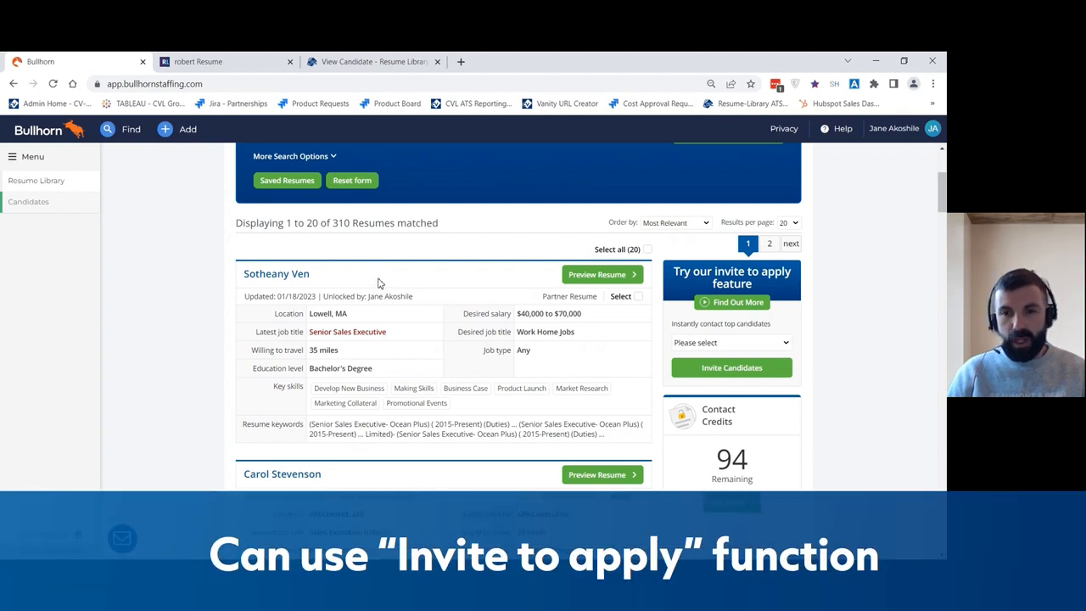
mouse_move(677, 289)
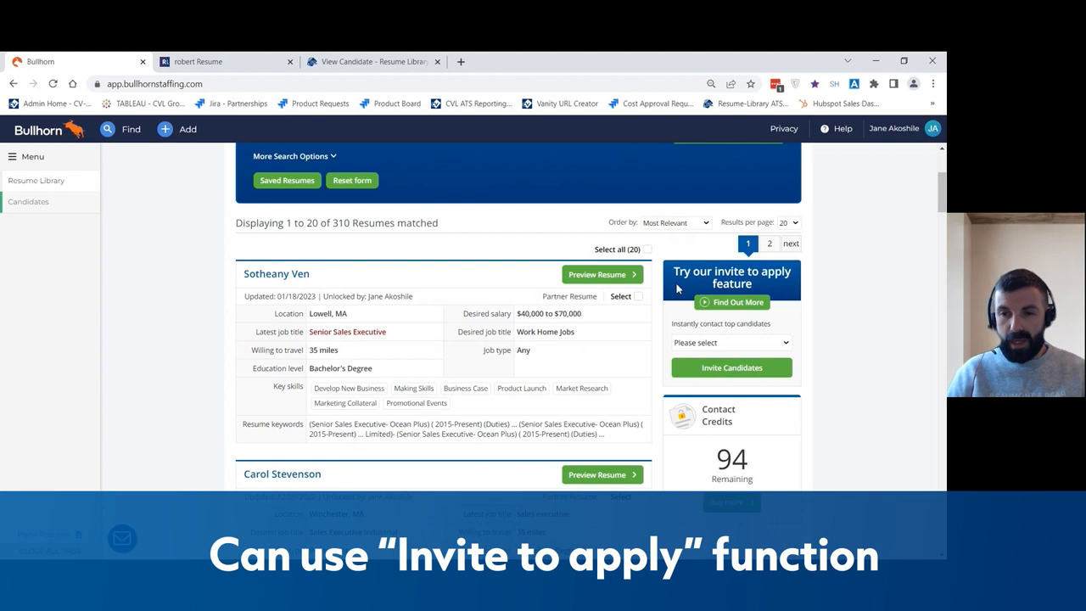
mouse_move(776, 347)
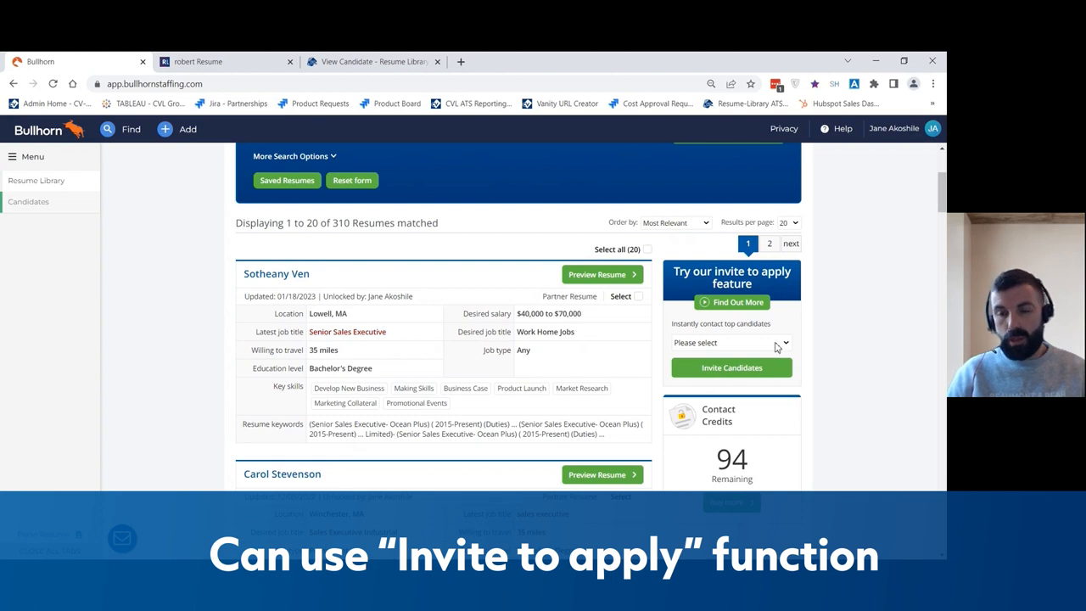